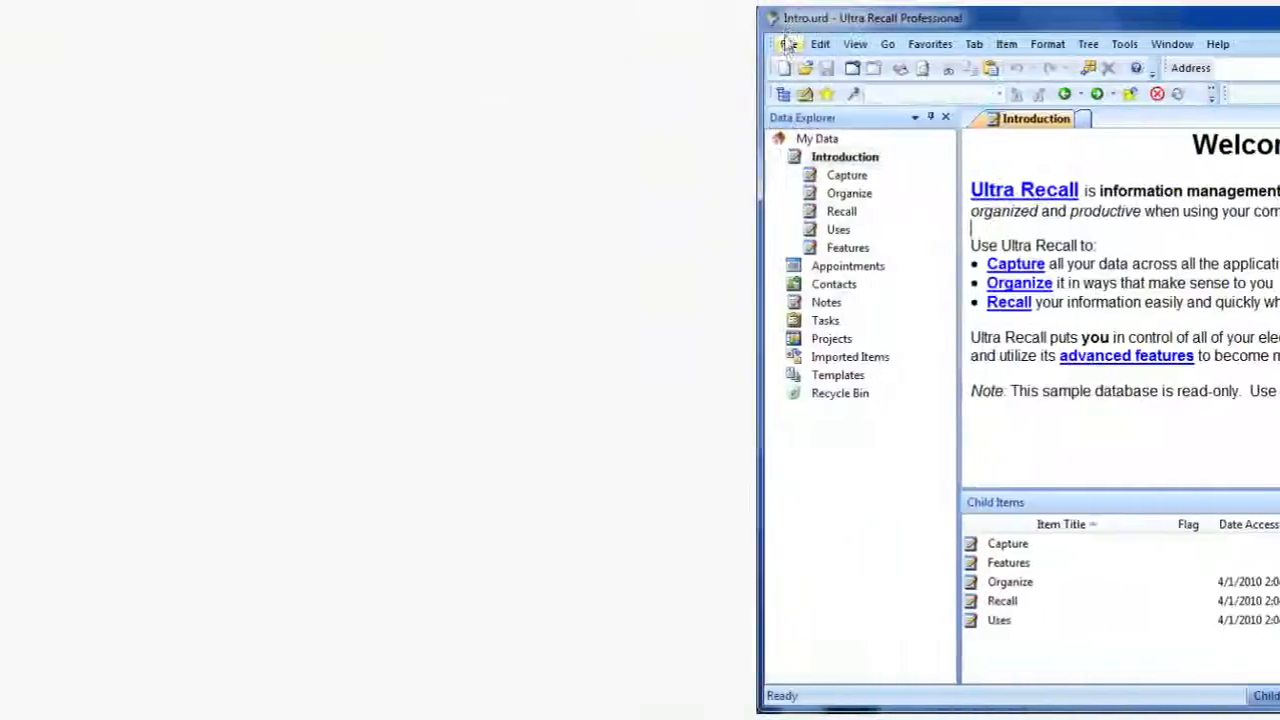
Step: Browse the menu bar's command lists: Edit, View, Favorites, Item and Tree
click(120, 52)
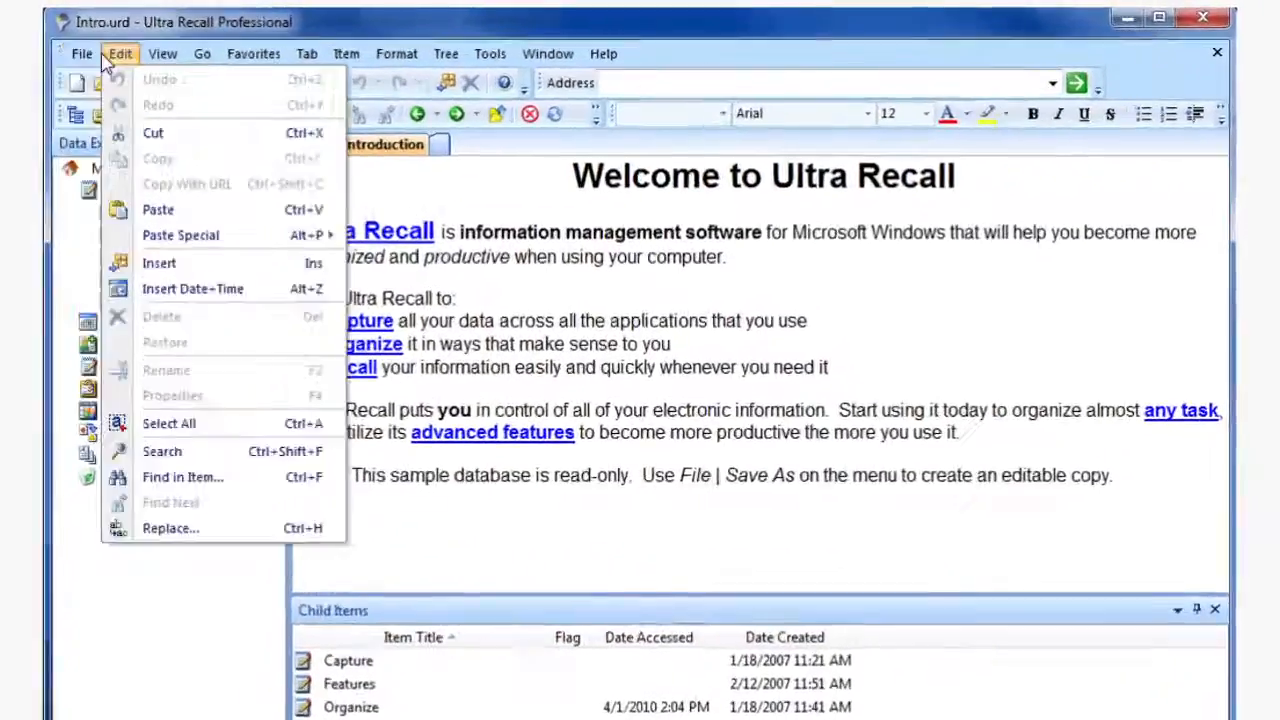
click(132, 56)
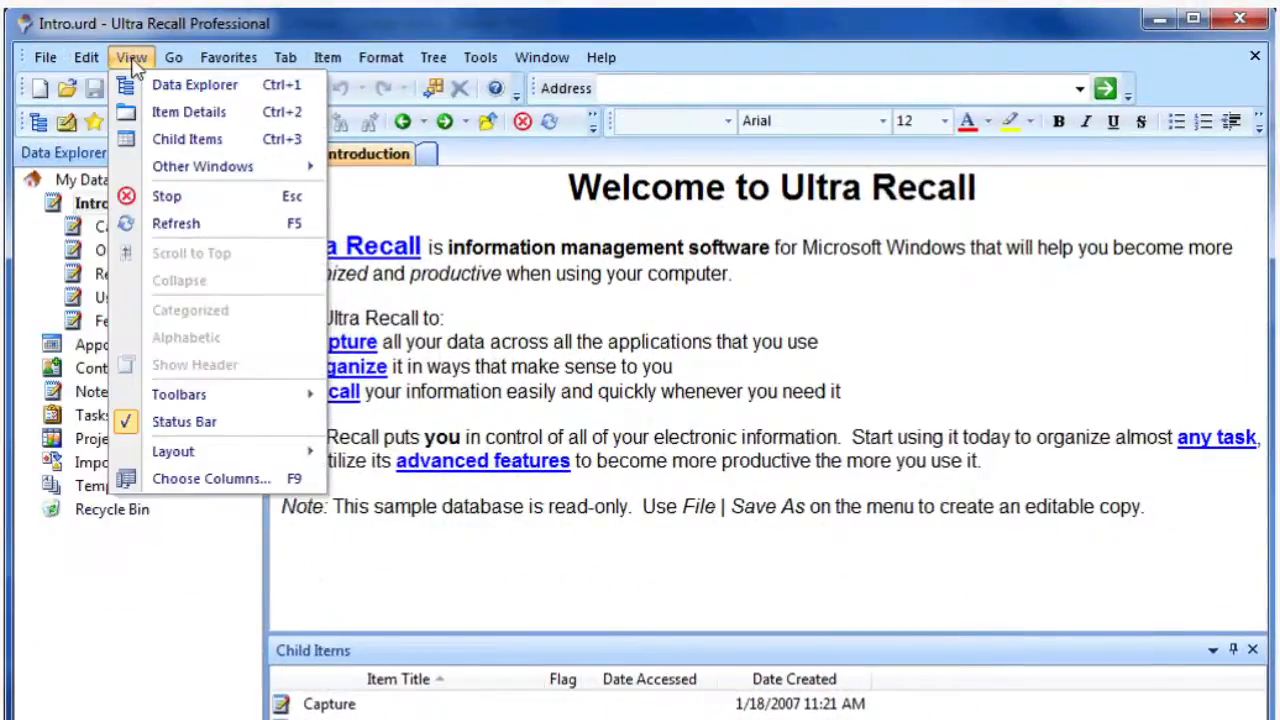
click(228, 56)
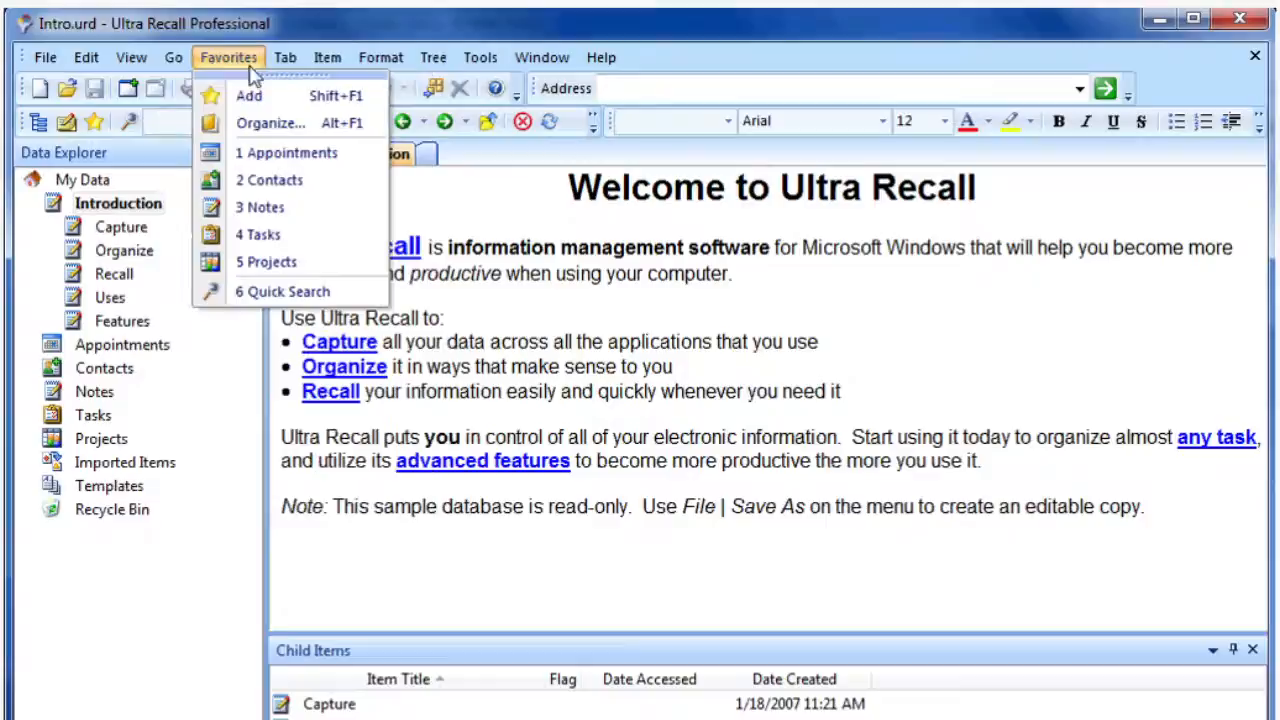
click(326, 56)
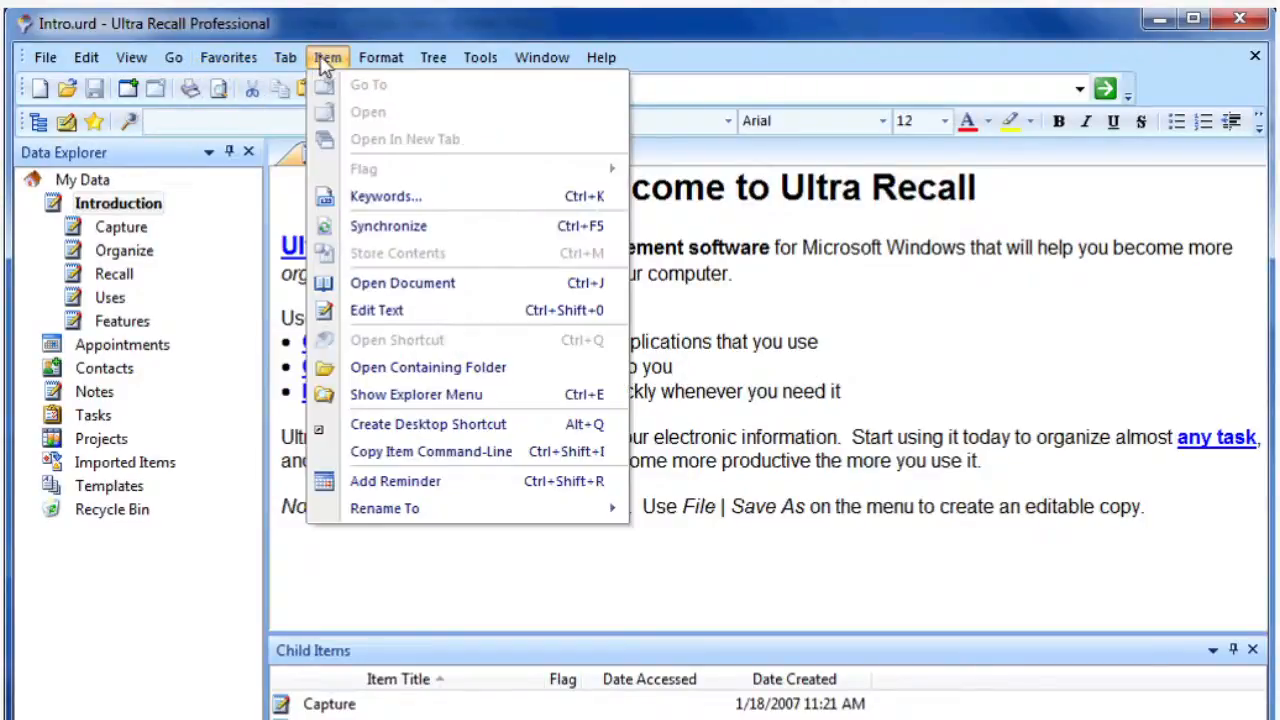
click(436, 56)
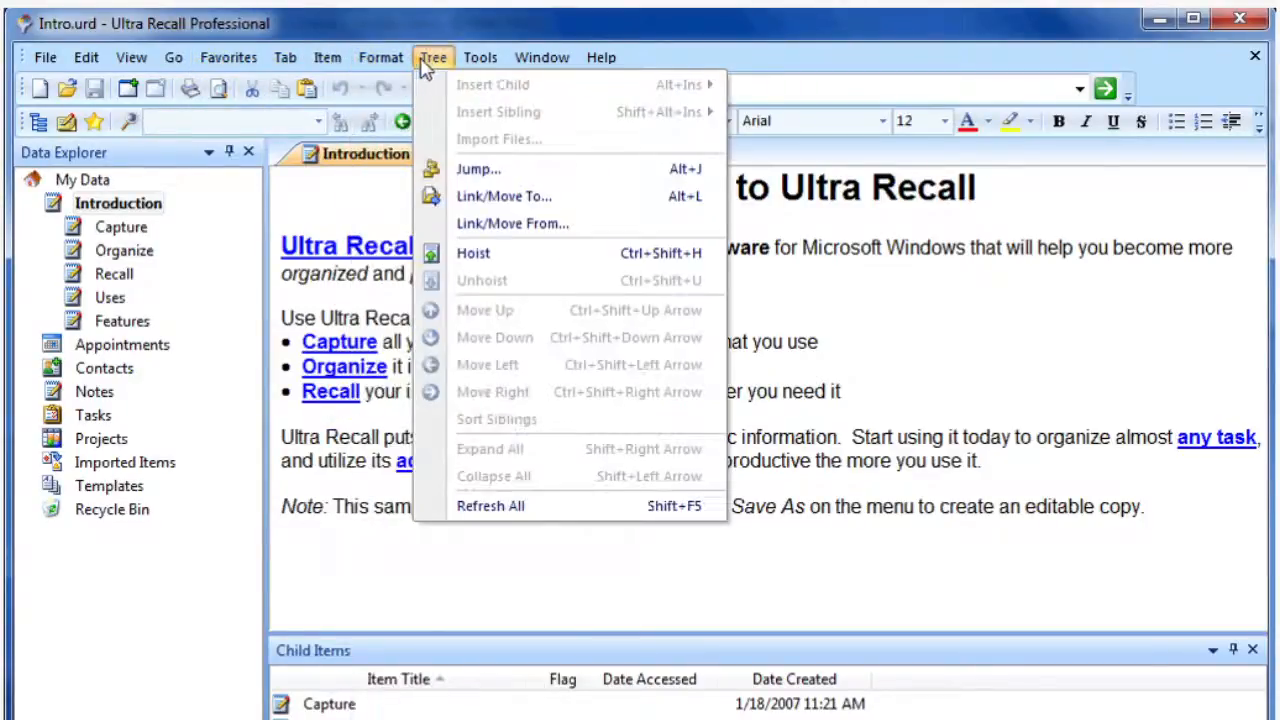
click(540, 56)
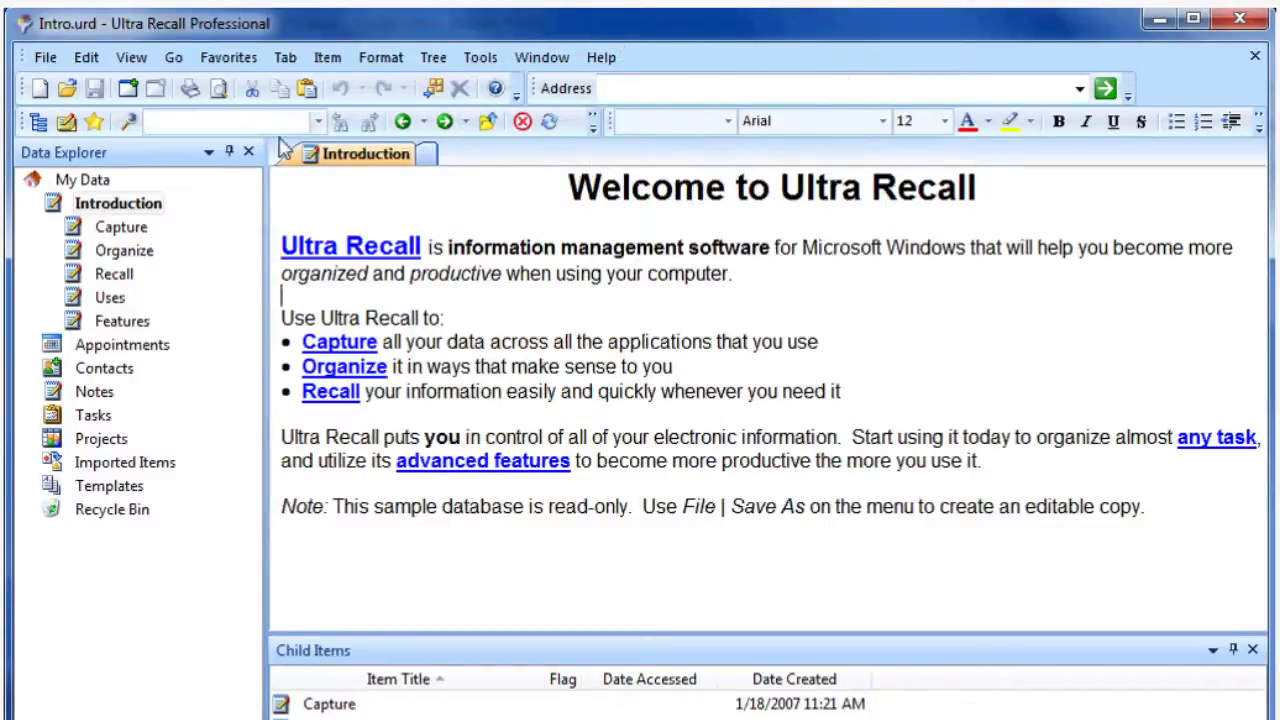
mouse_move(44, 88)
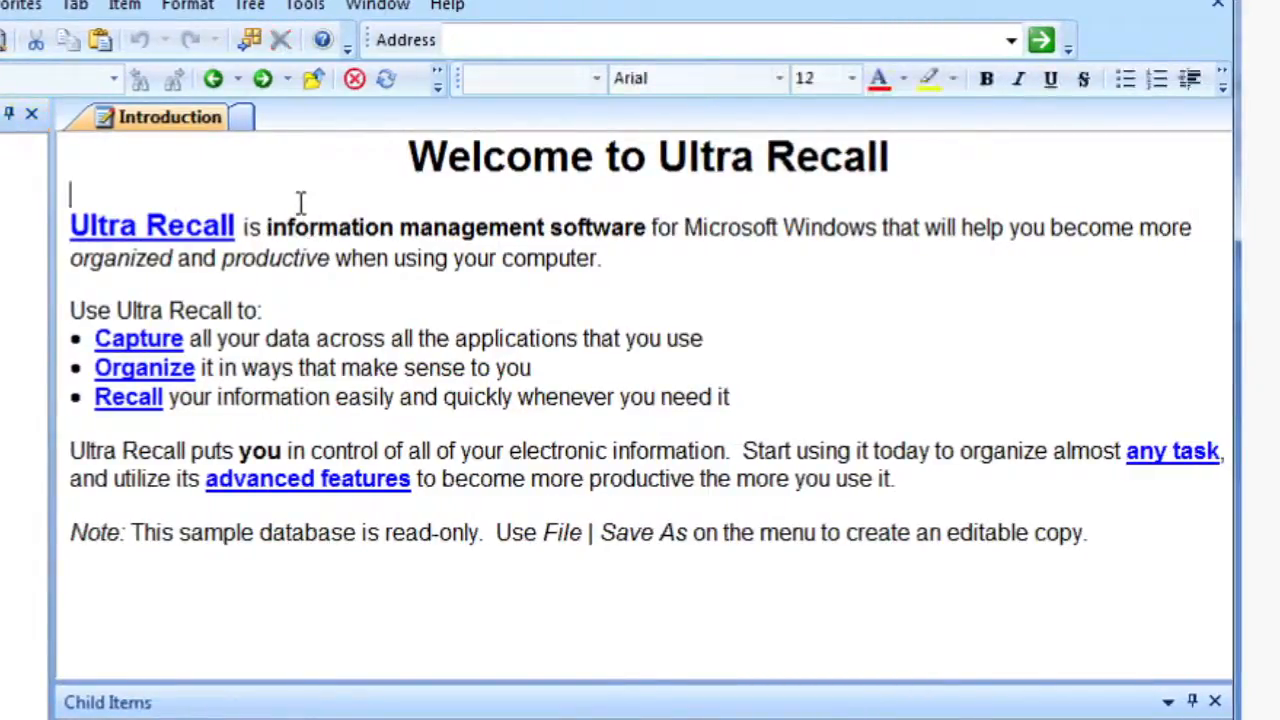
mouse_move(368, 288)
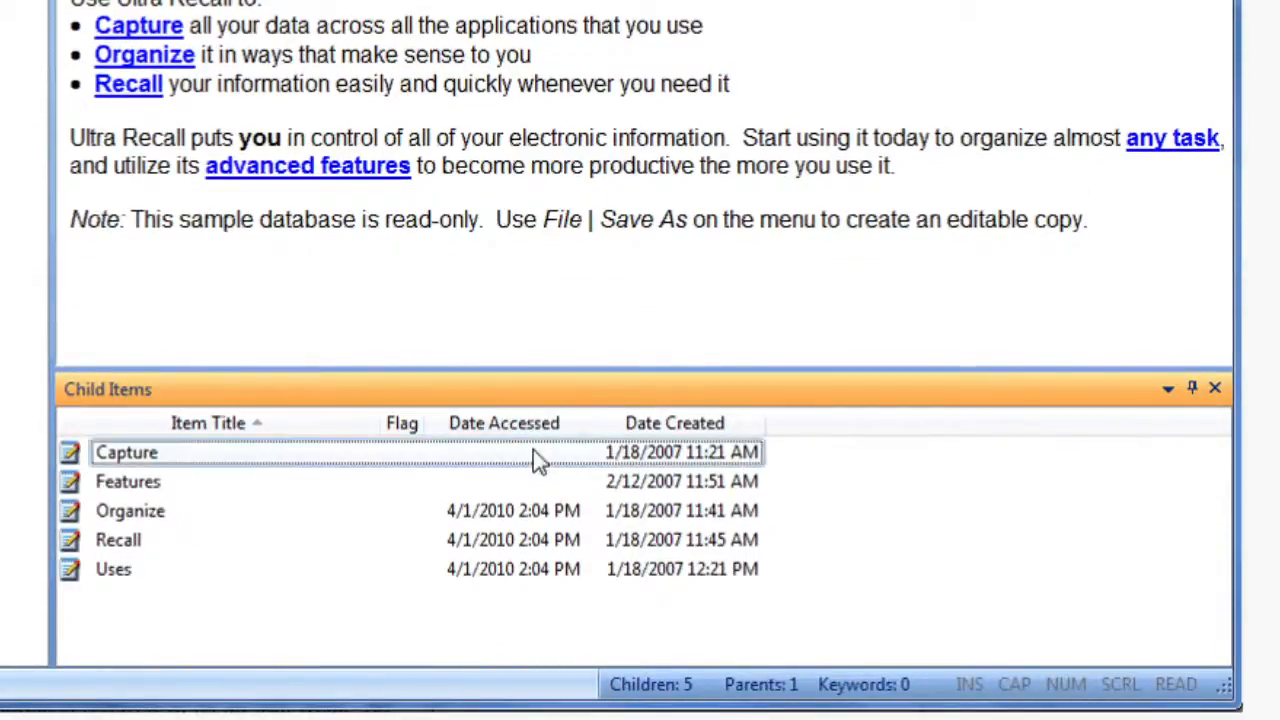
Step: Close the sample database and create a new database saved as Test
click(58, 64)
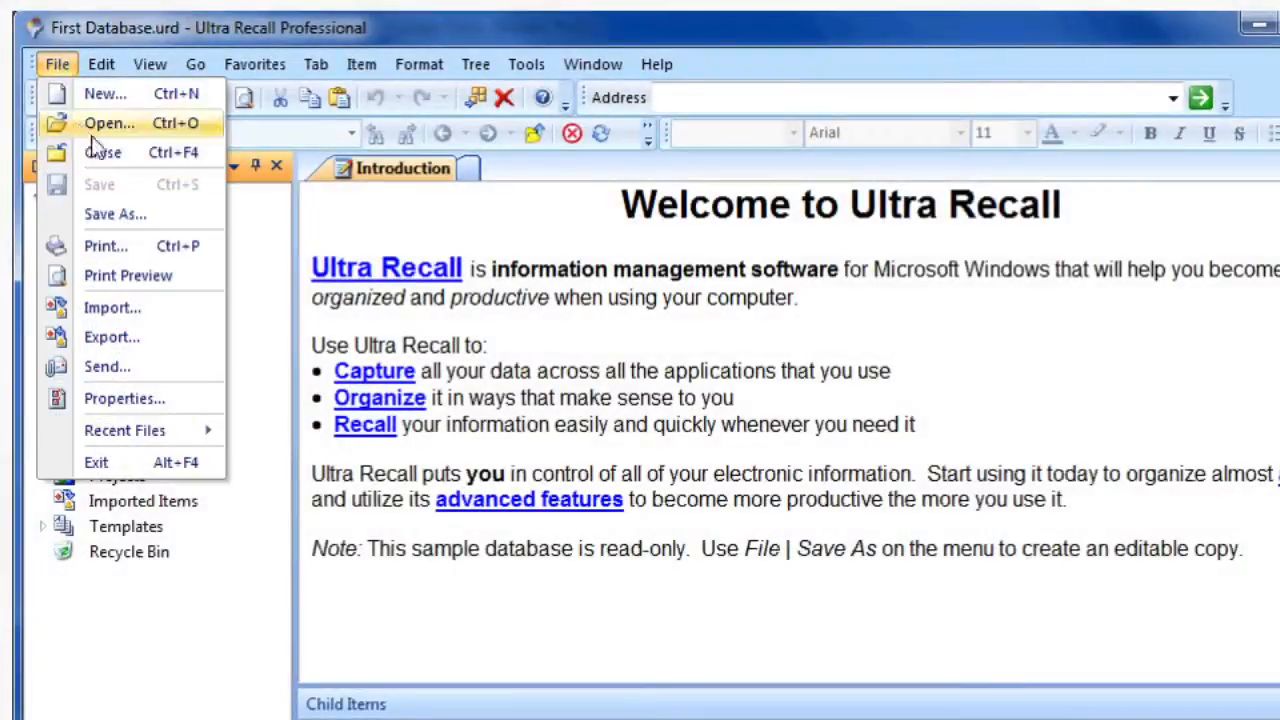
click(100, 156)
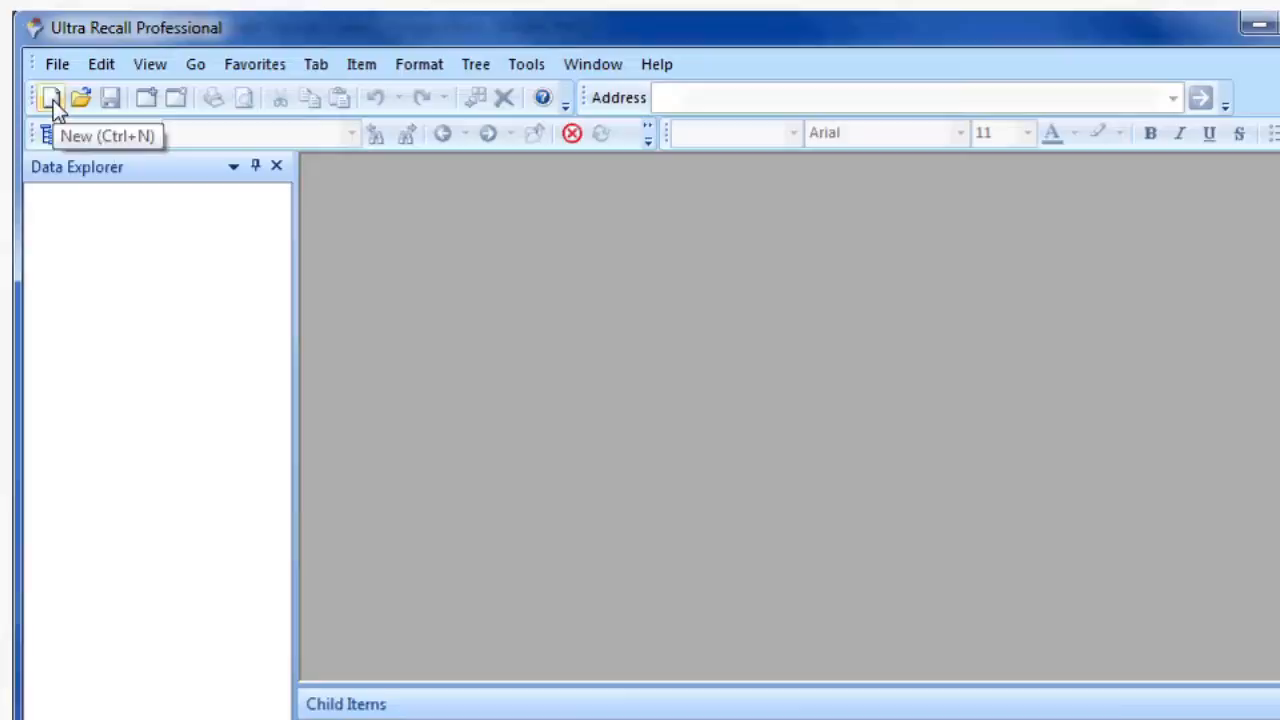
click(48, 94)
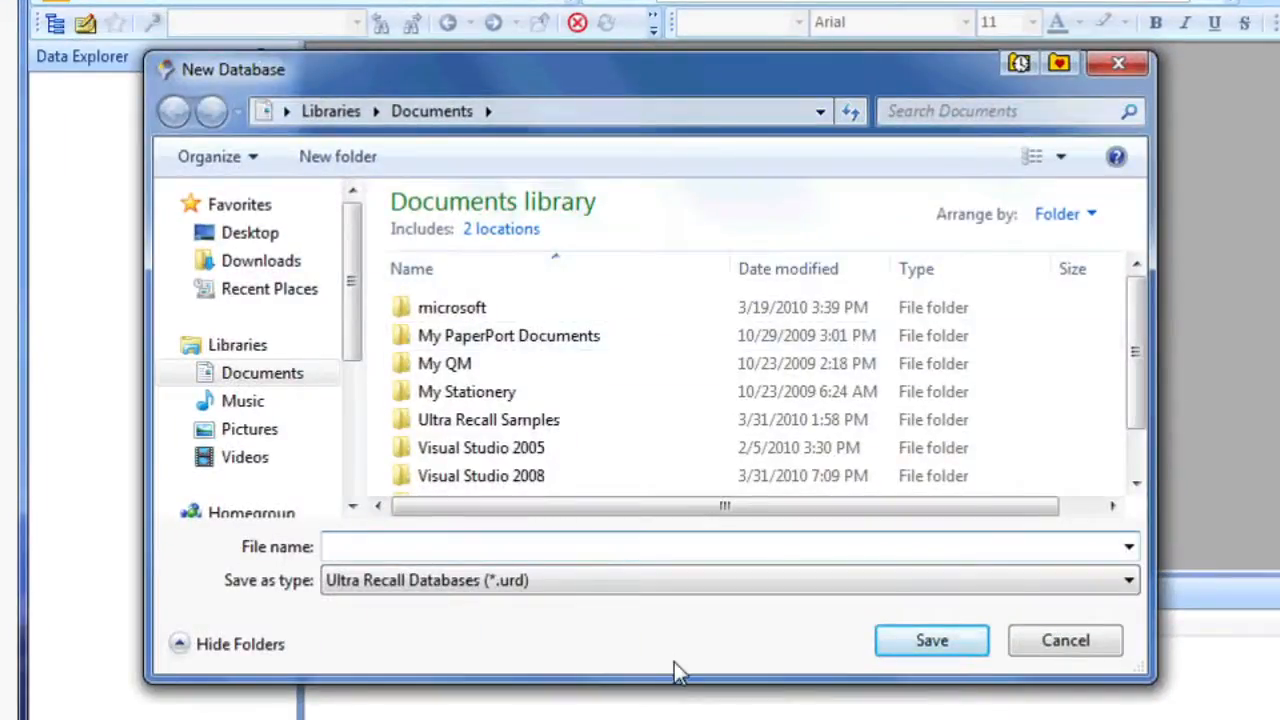
text(Test)
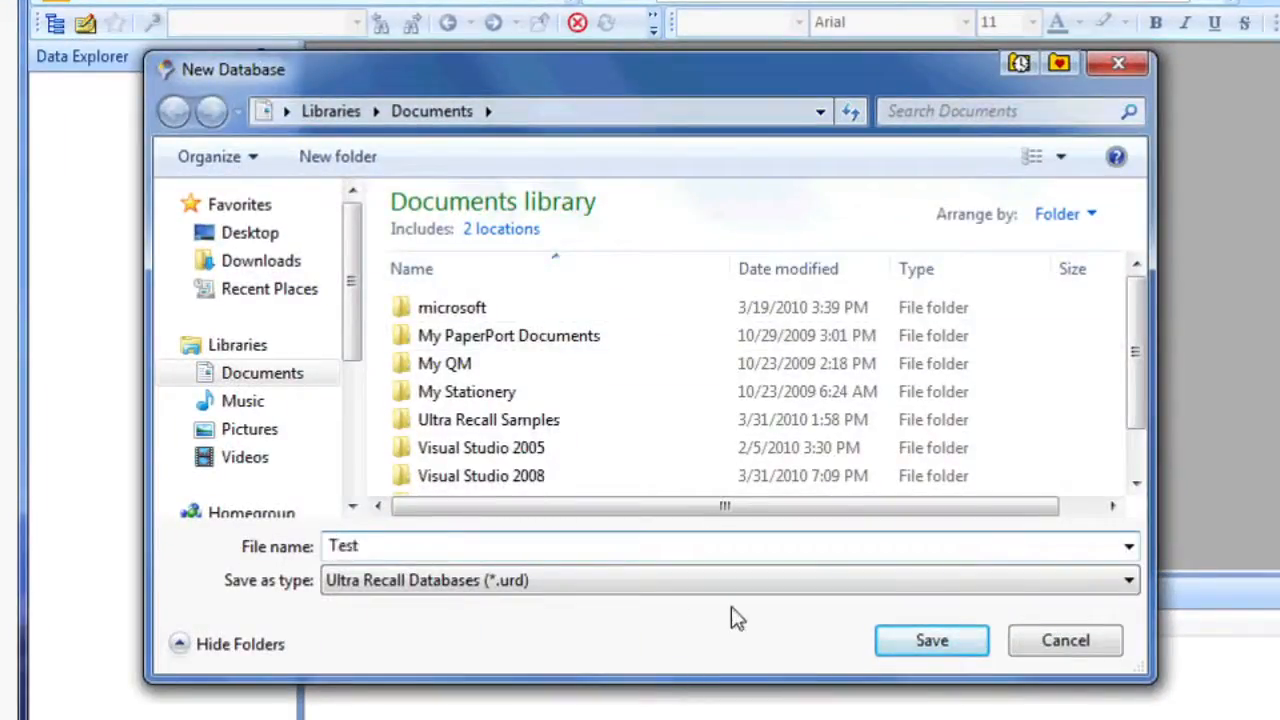
click(932, 640)
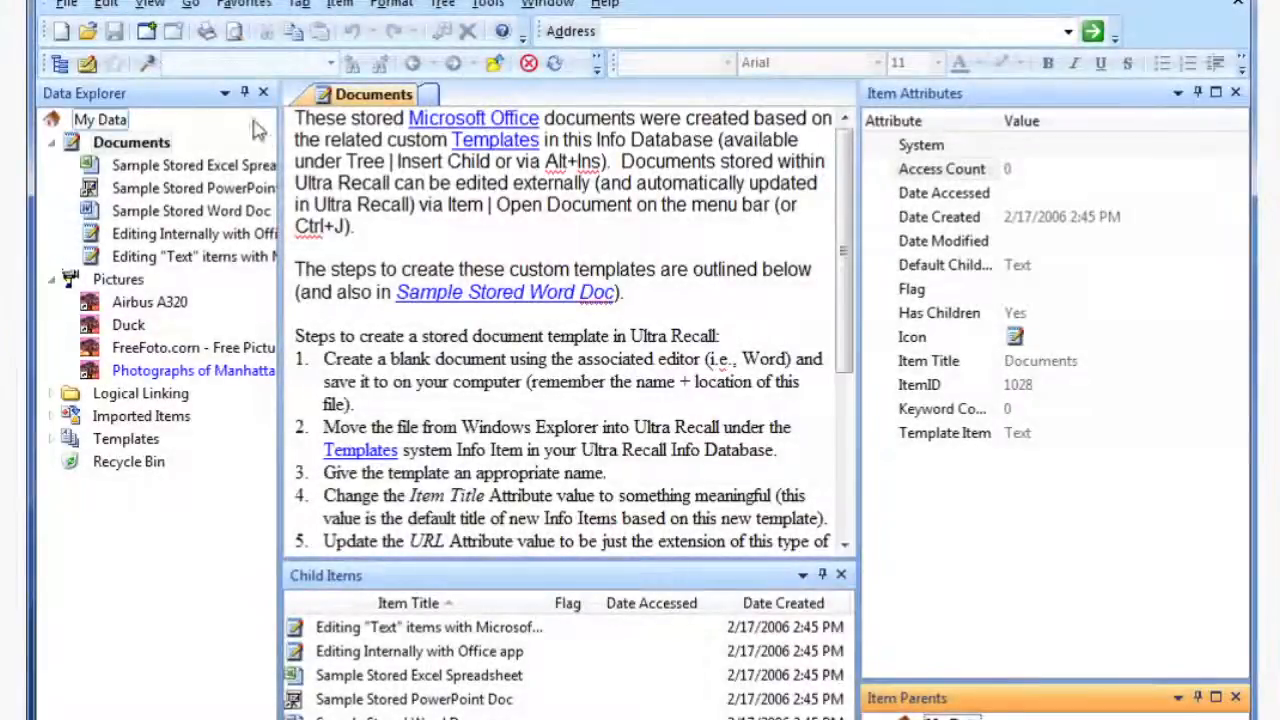
Step: View the Sample Stored Excel, PowerPoint and Word document items in turn under Documents
scroll(down, 3)
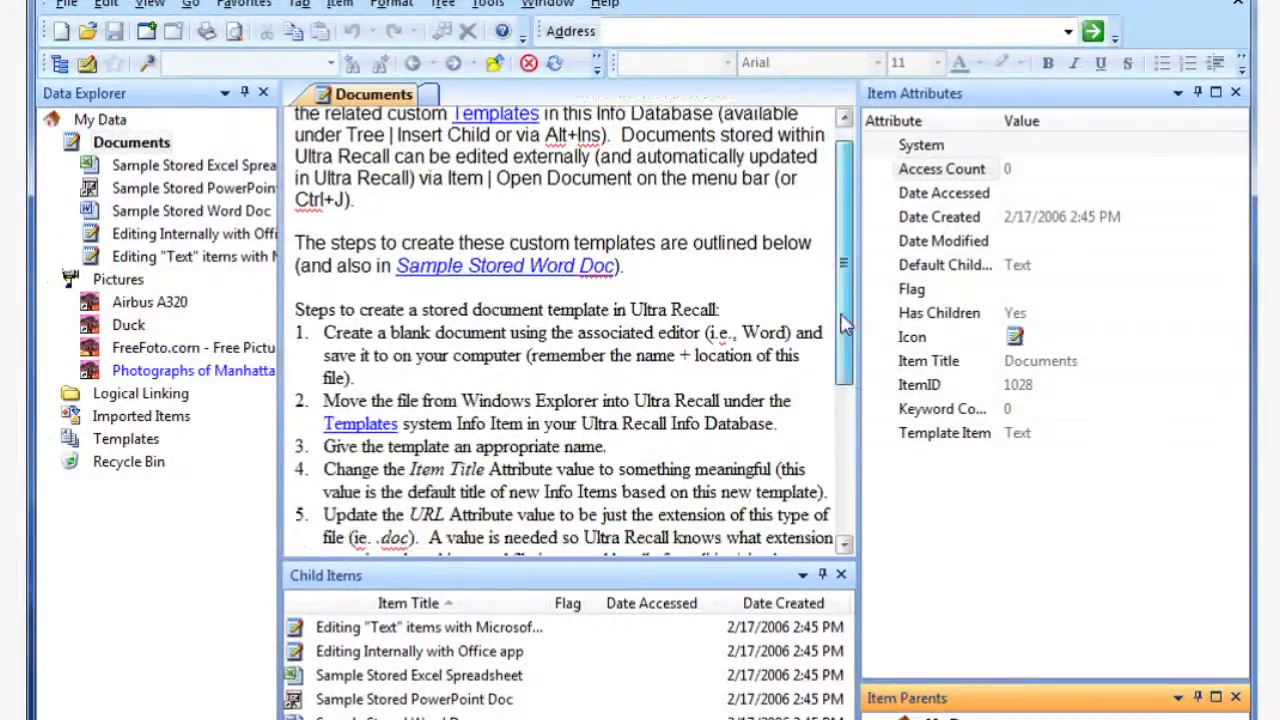
scroll(down, 3)
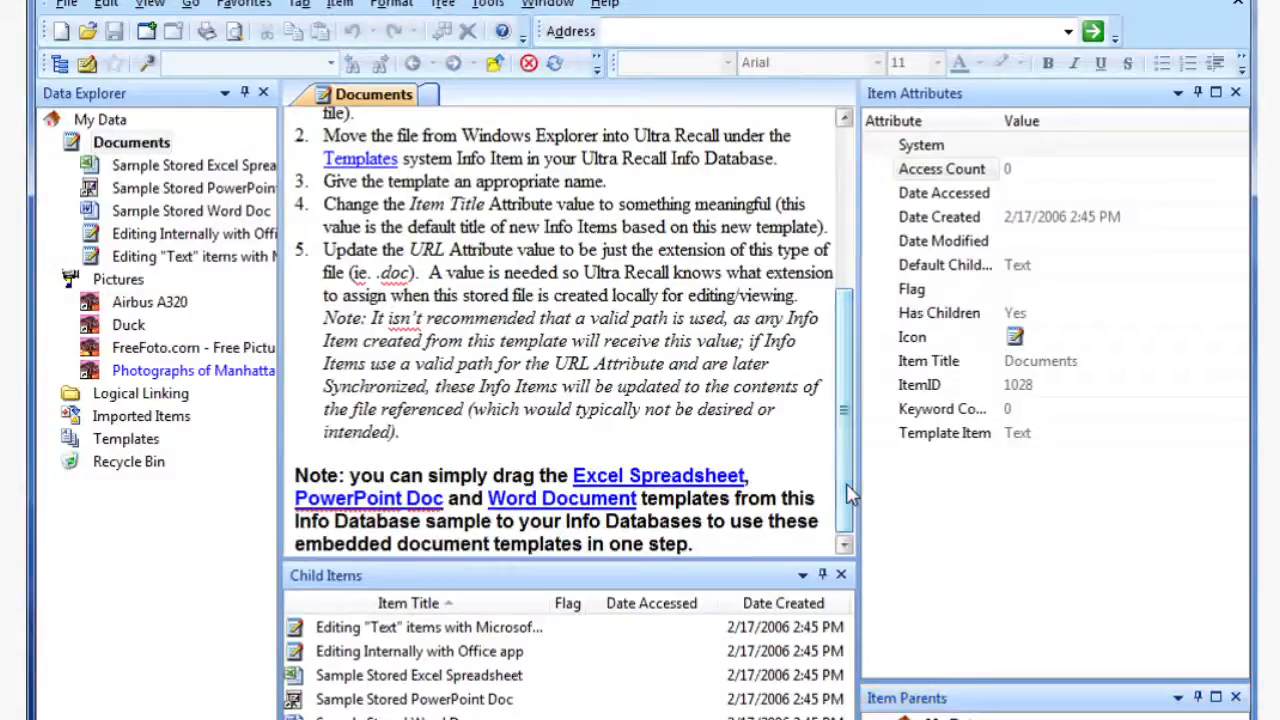
click(184, 164)
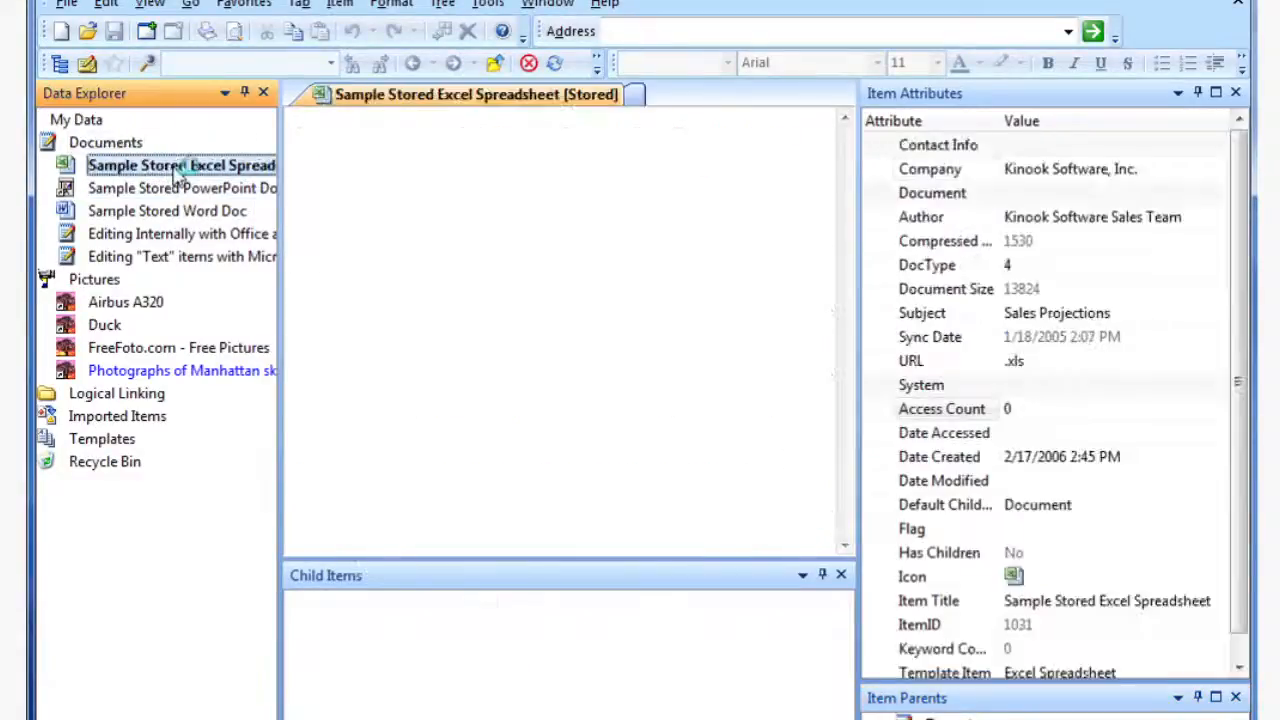
double_click(180, 164)
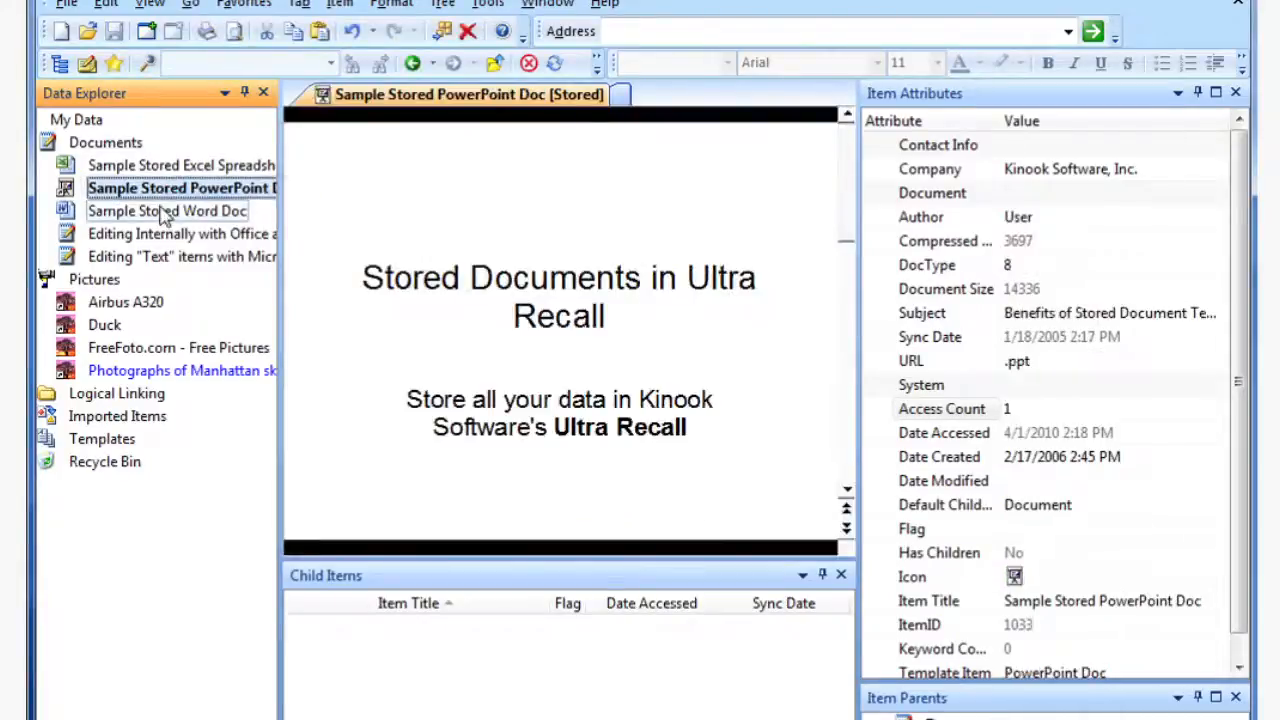
click(168, 212)
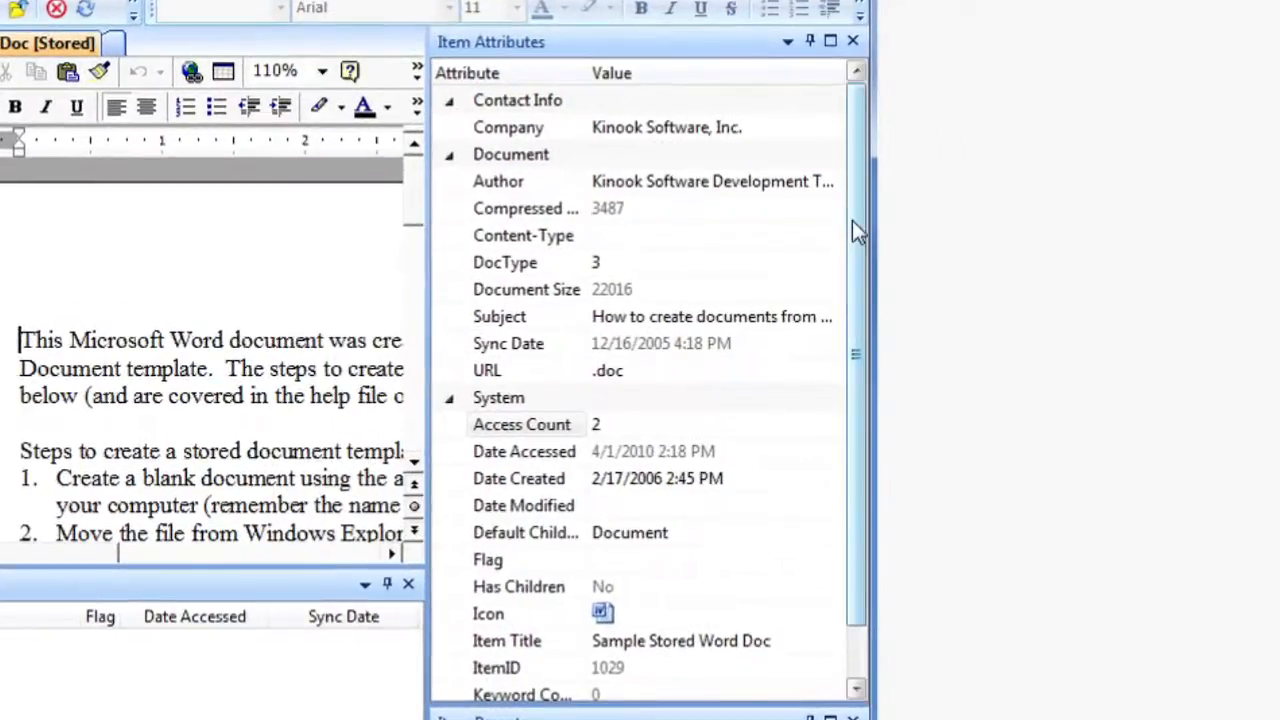
scroll(down, 3)
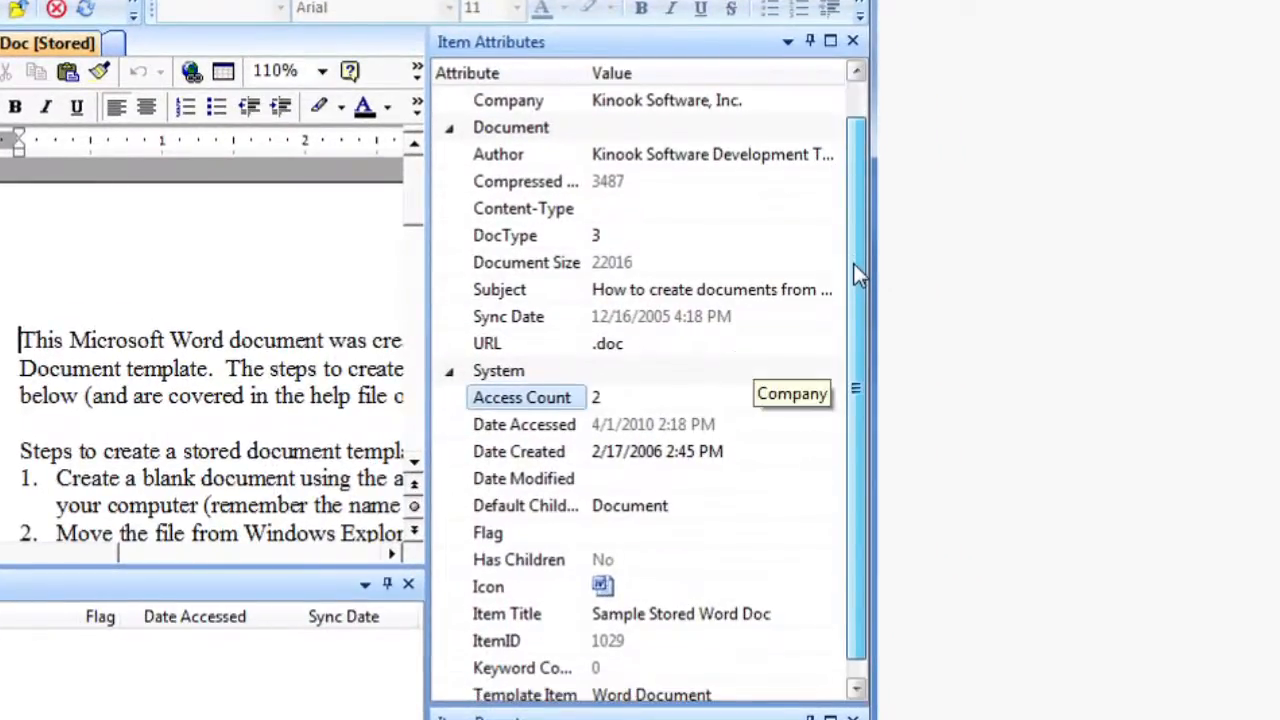
scroll(down, 3)
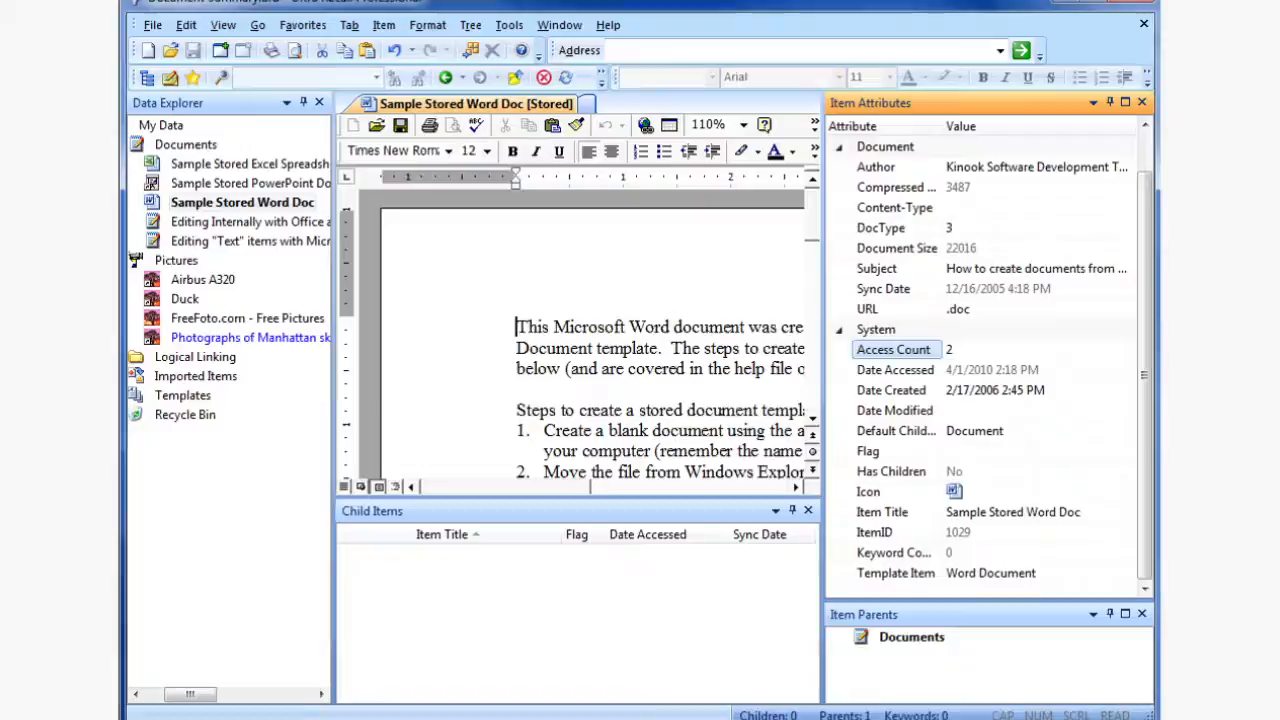
Step: Start the Import wizard to bring the news article into the database
click(180, 46)
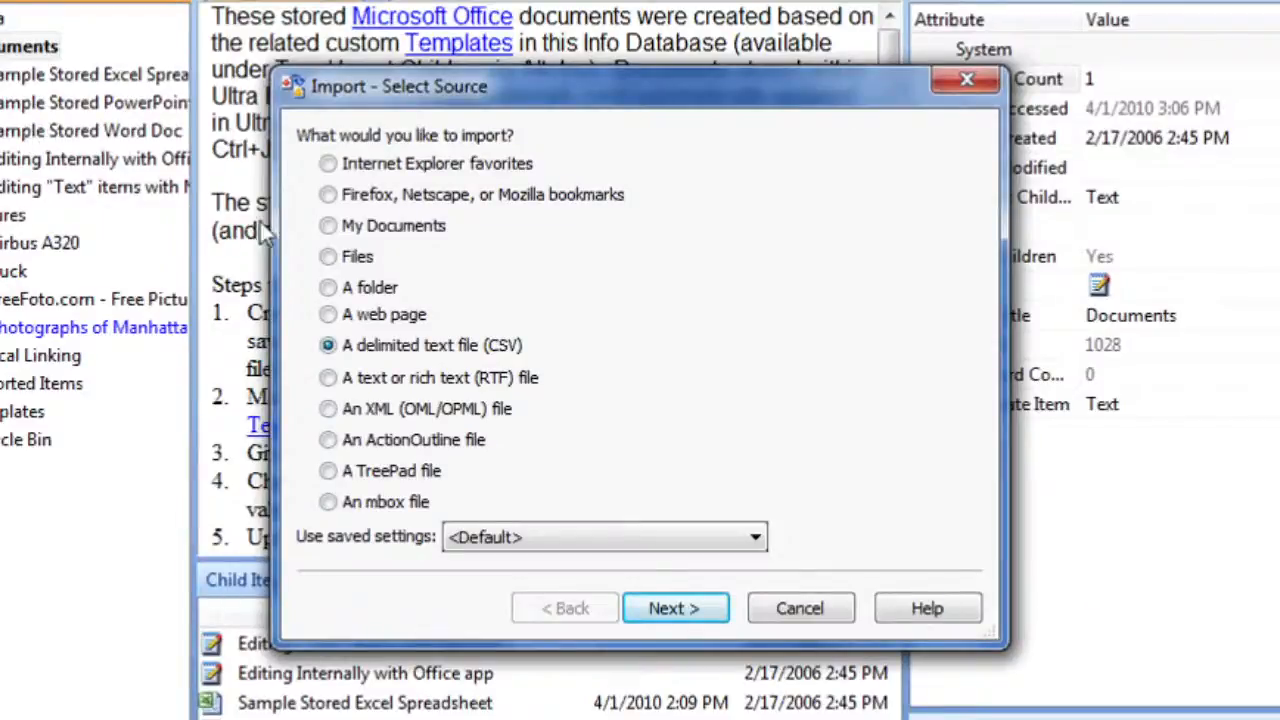
mouse_move(304, 180)
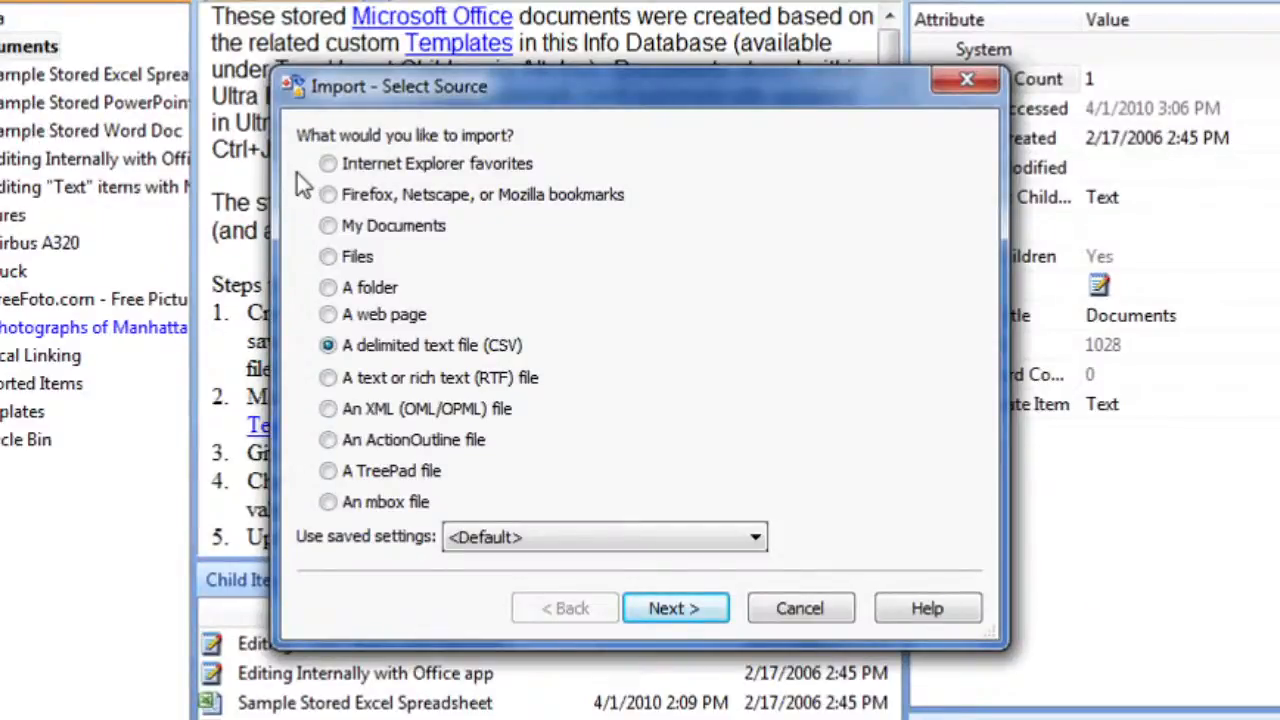
mouse_move(300, 268)
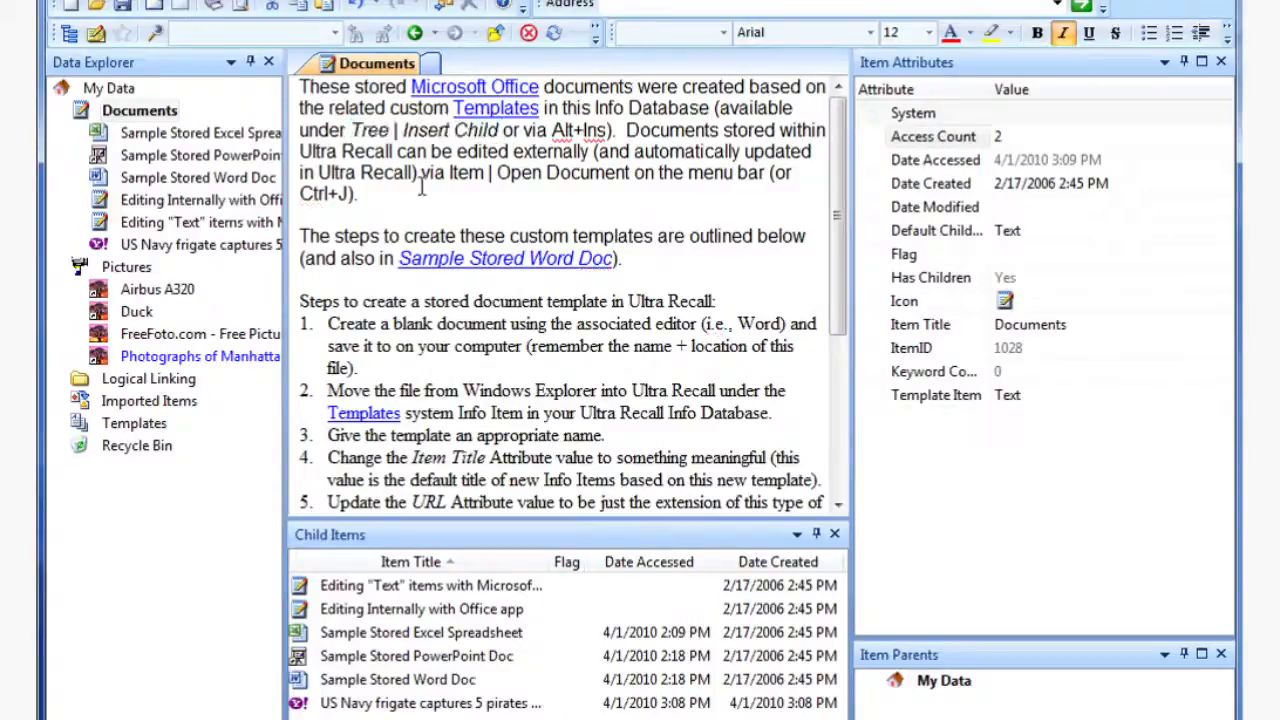
Step: Add the note 'My notes here...' after the first paragraph of the Documents page
click(156, 288)
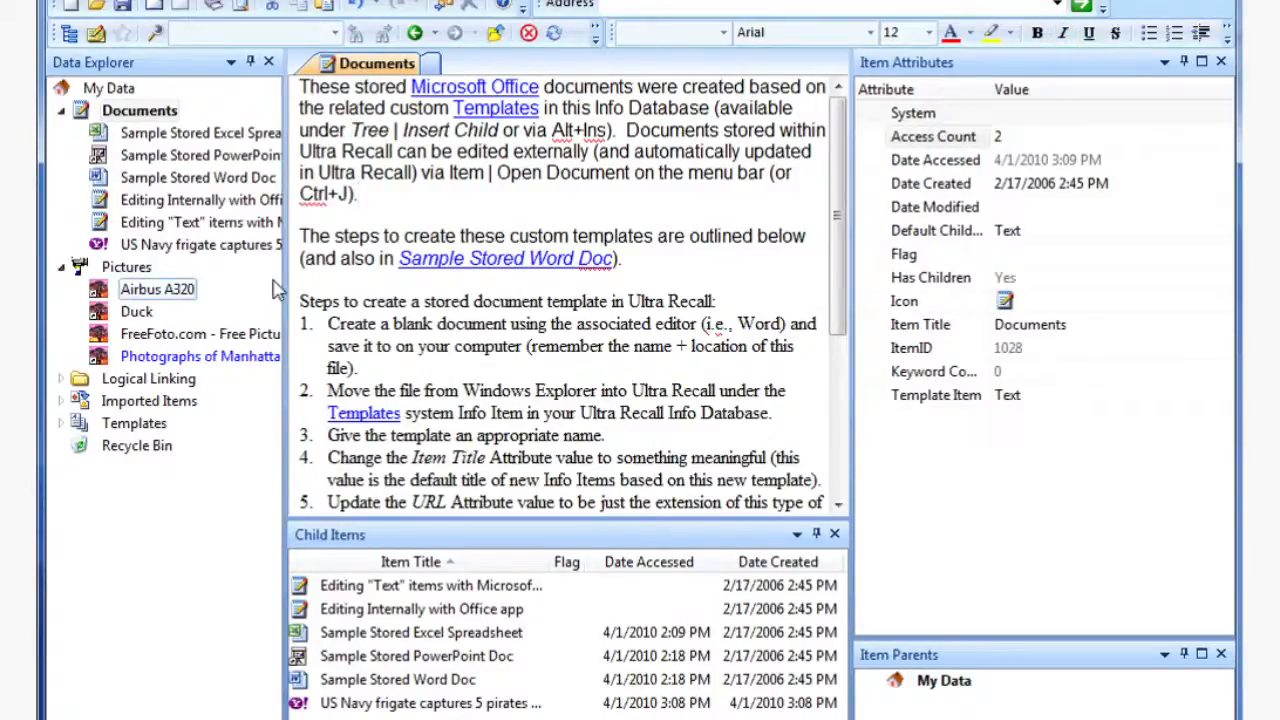
text(My notes here)
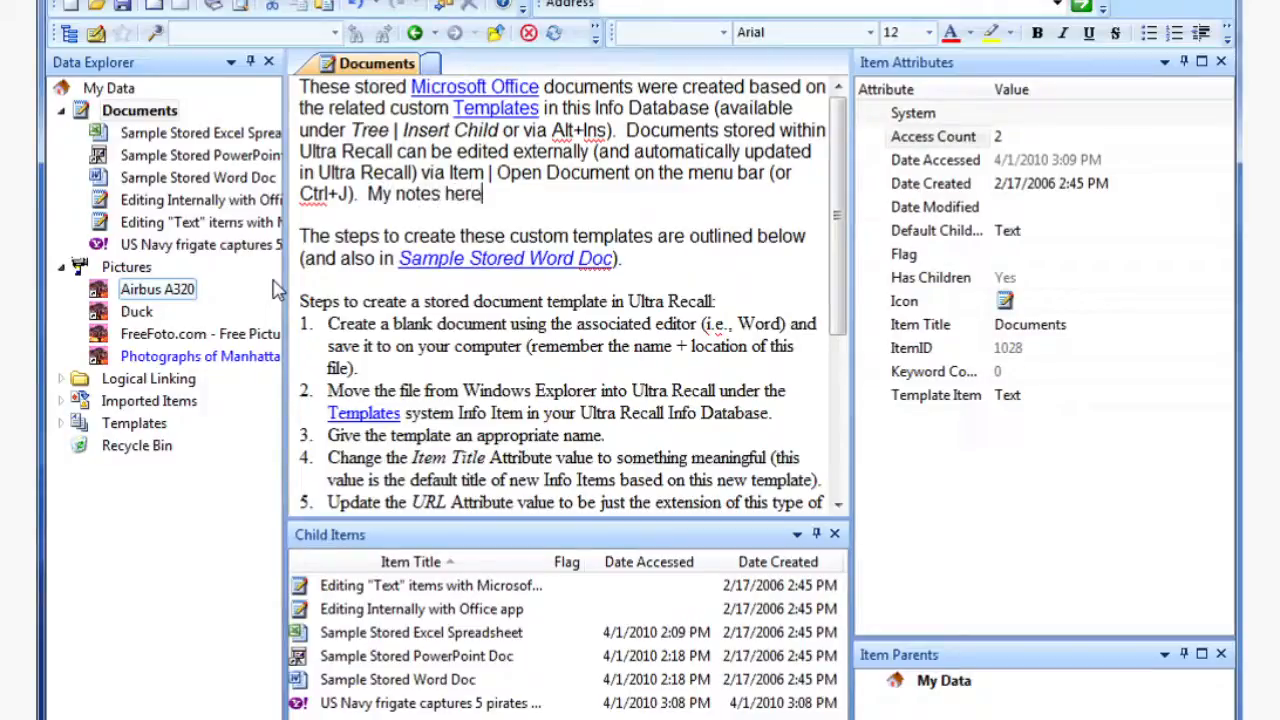
text(...)
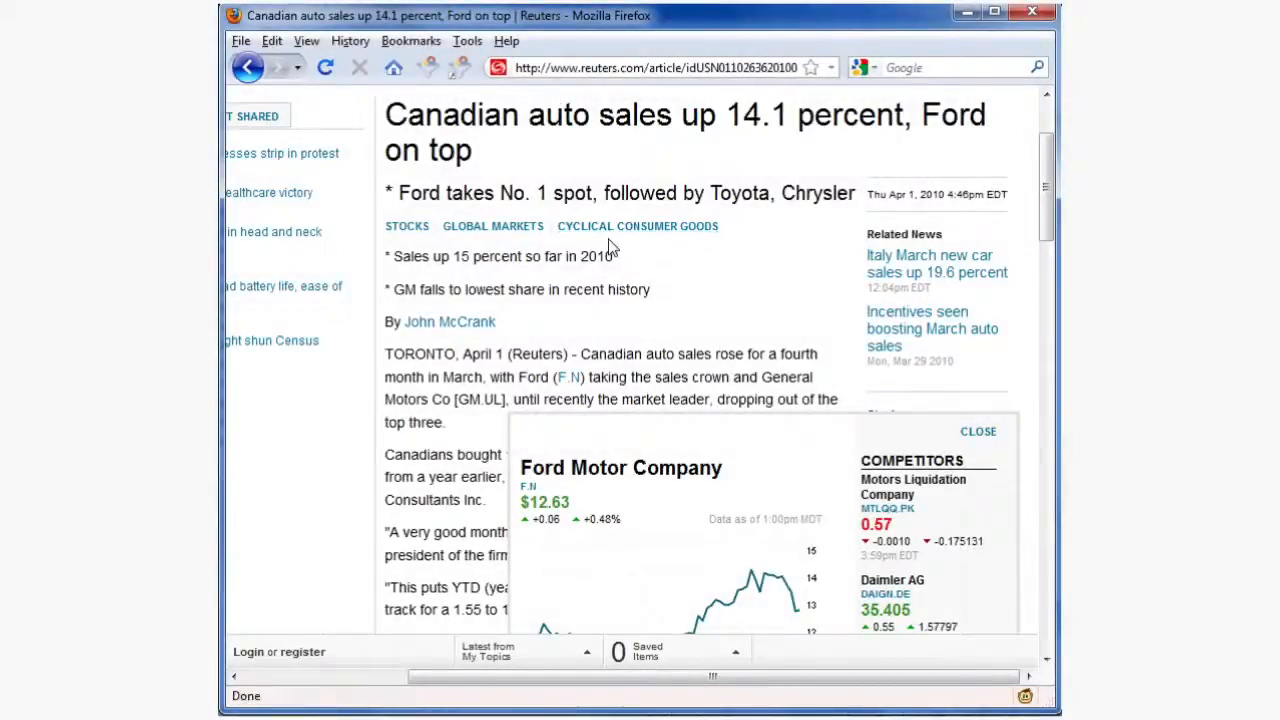
mouse_move(450, 68)
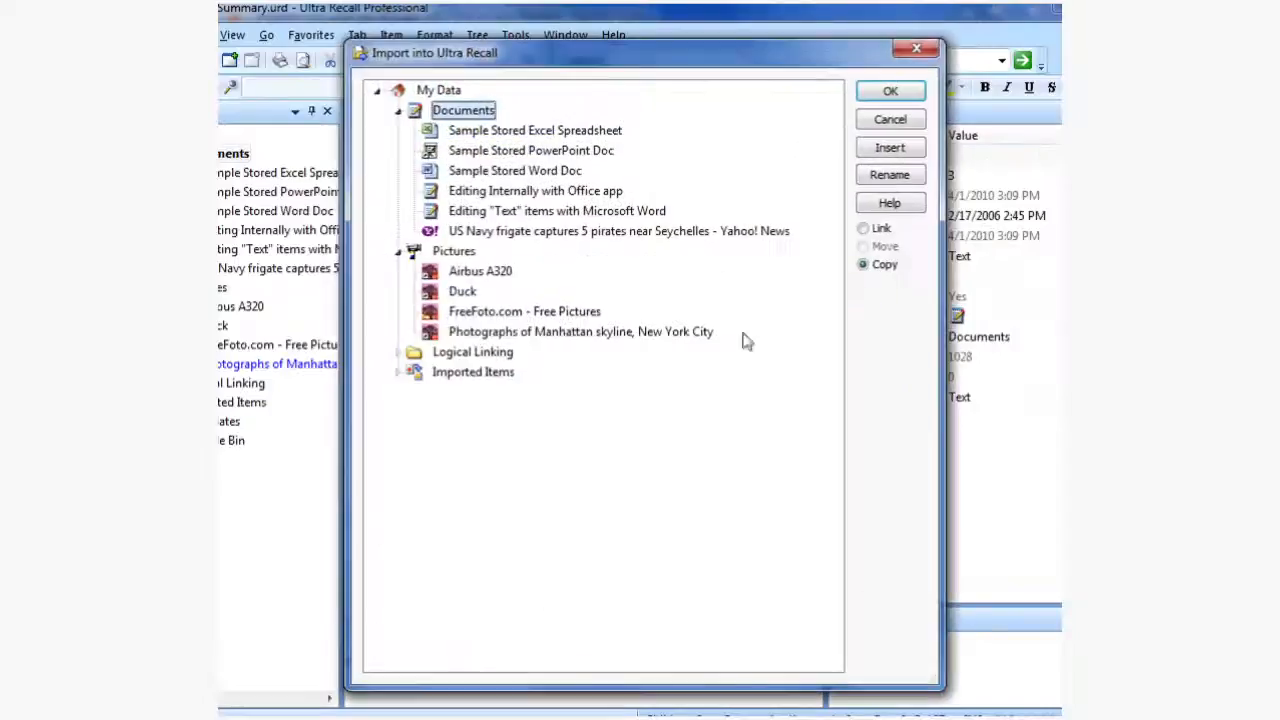
mouse_move(976, 514)
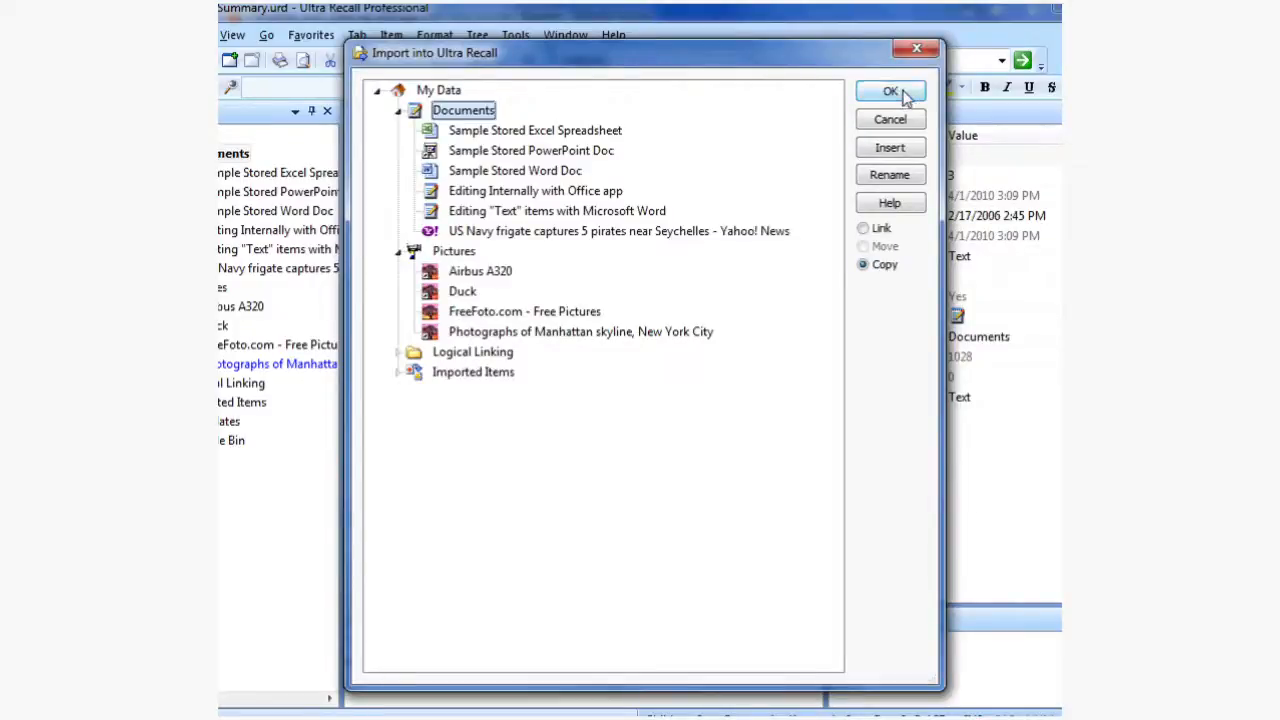
Step: Import the Reuters auto-sales article as a child item of Documents
click(890, 92)
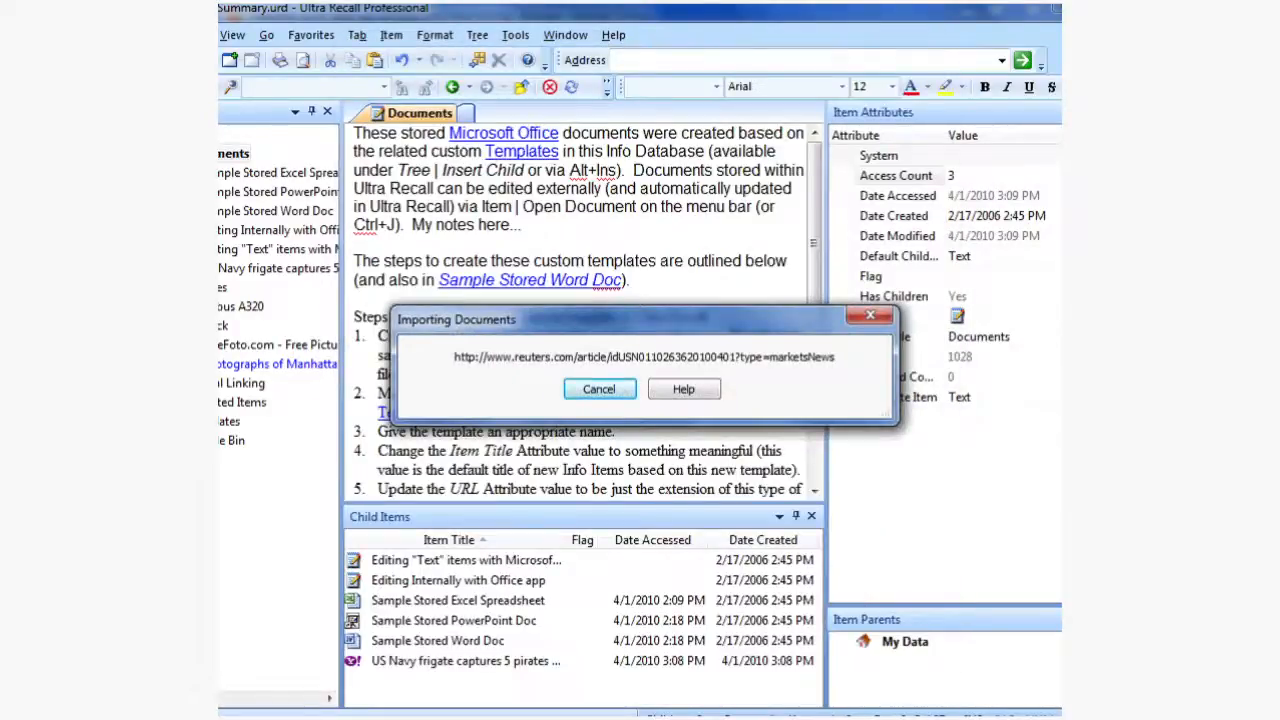
click(600, 388)
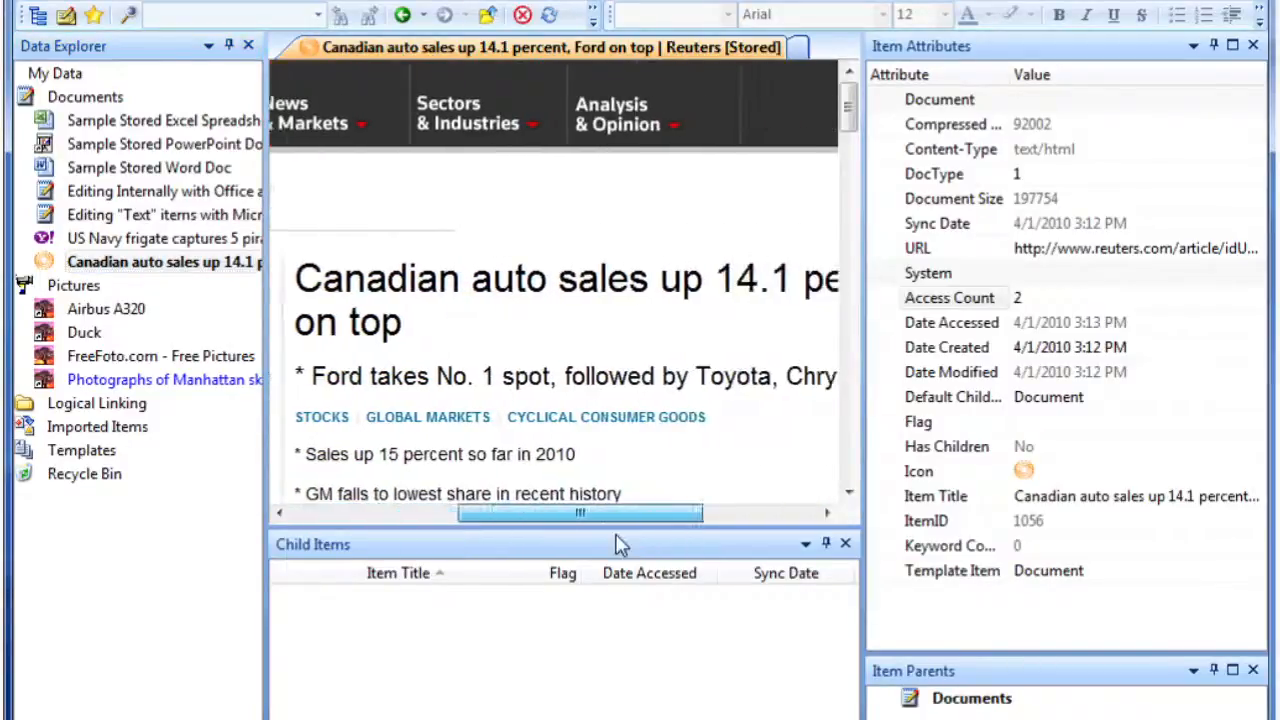
drag(578, 512, 608, 512)
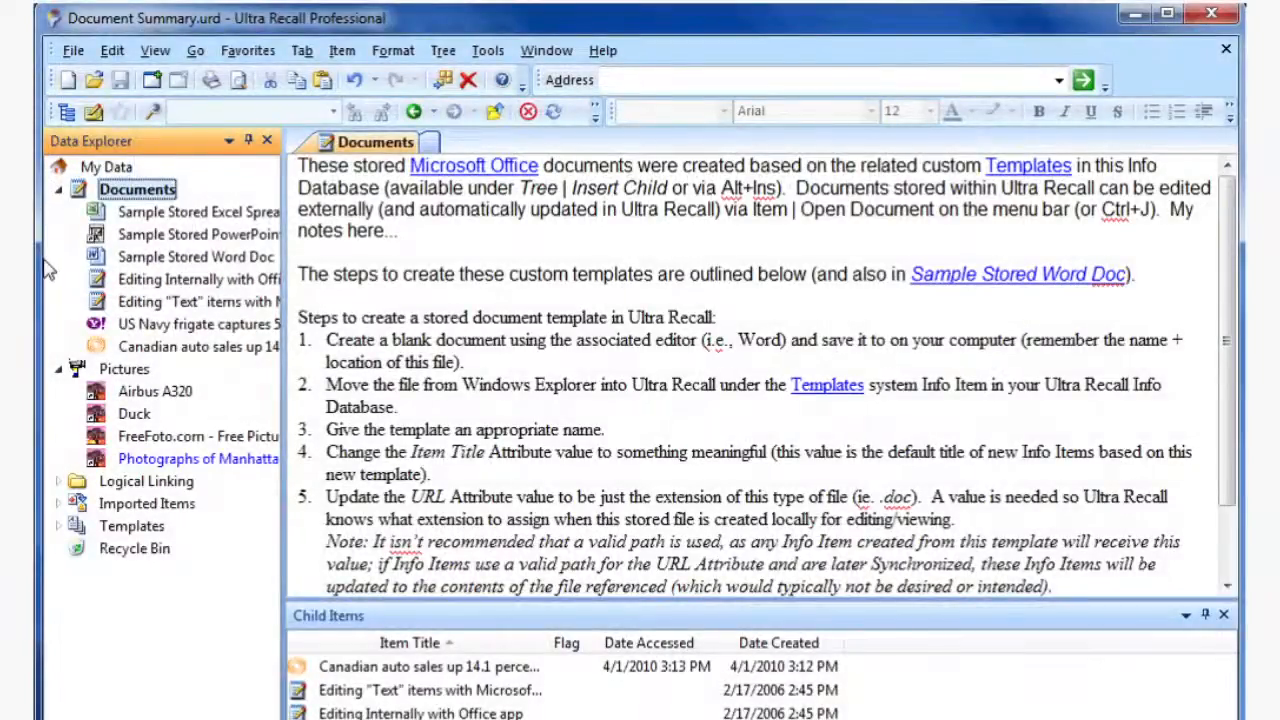
Step: Logically link the Airbus A320 picture into Documents and view its airplane photo
click(58, 480)
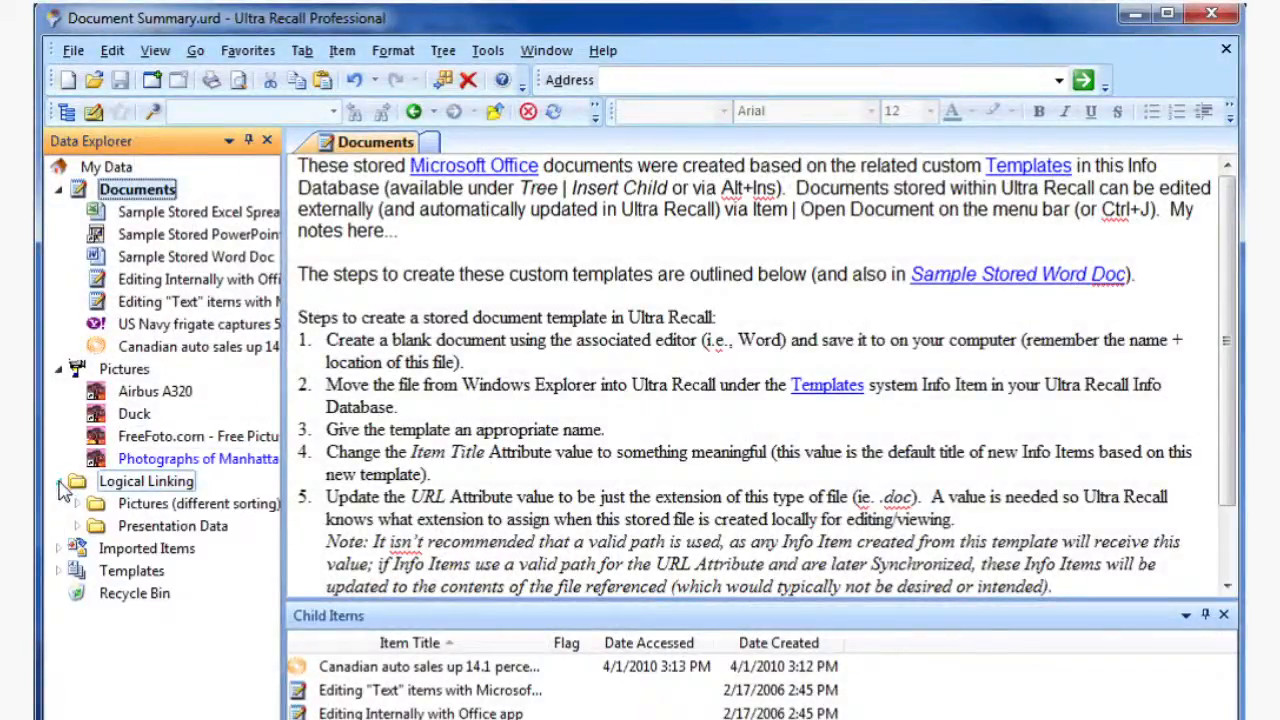
click(76, 504)
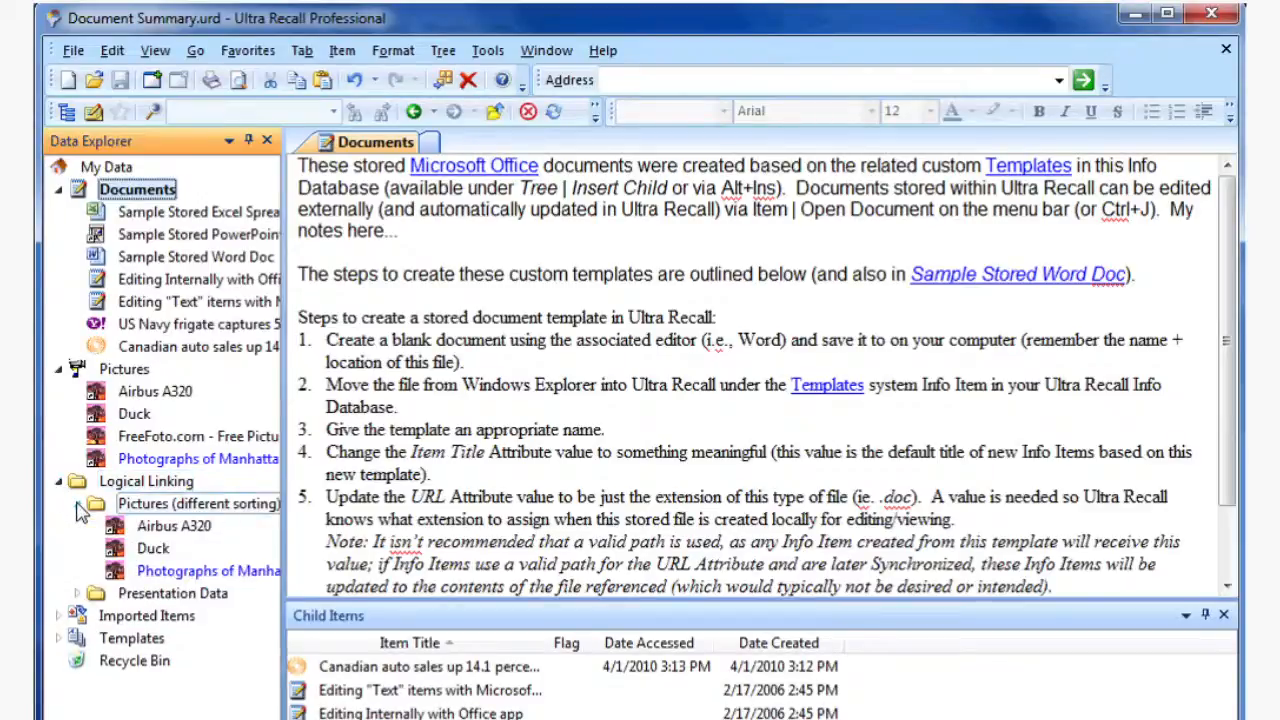
click(174, 526)
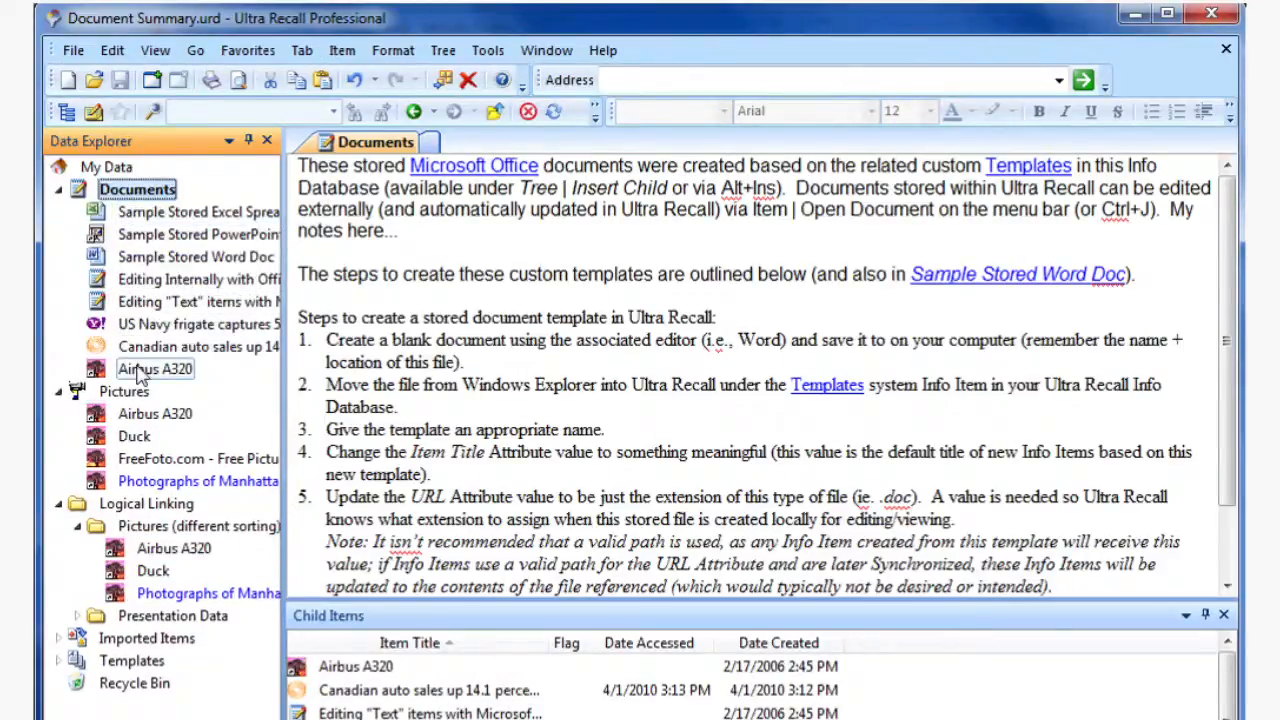
click(156, 368)
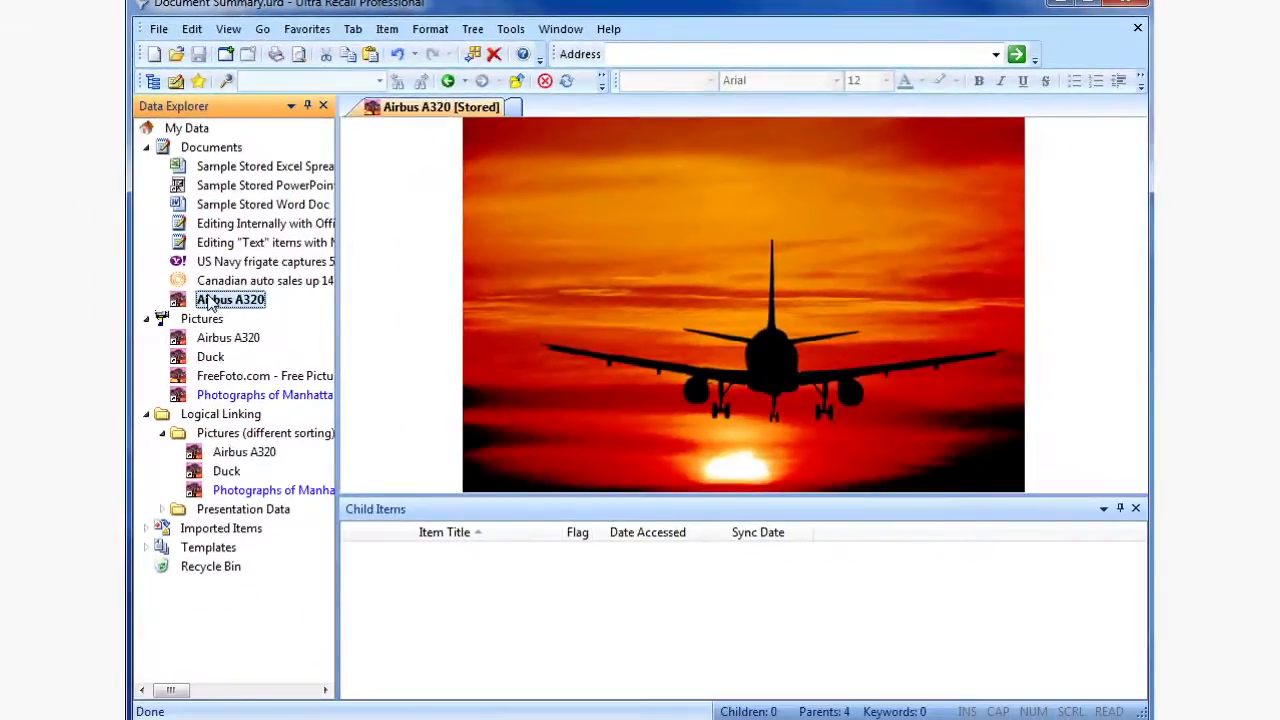
click(232, 300)
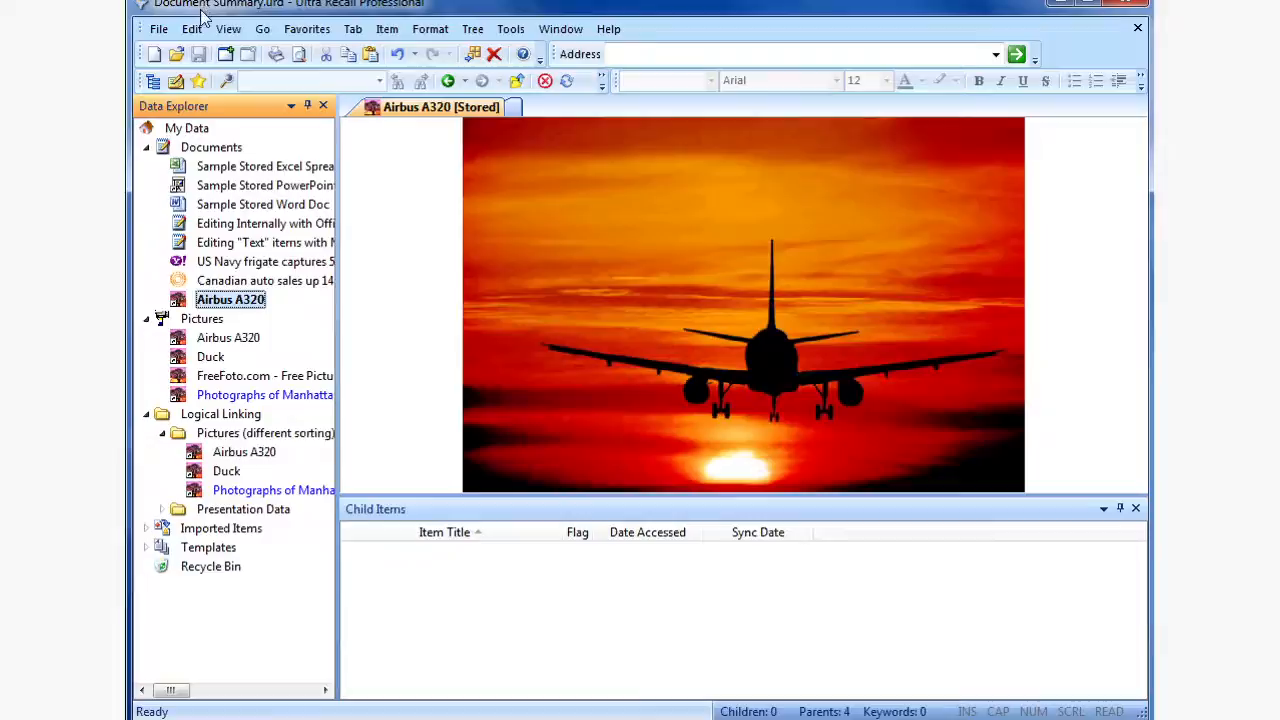
mouse_move(200, 136)
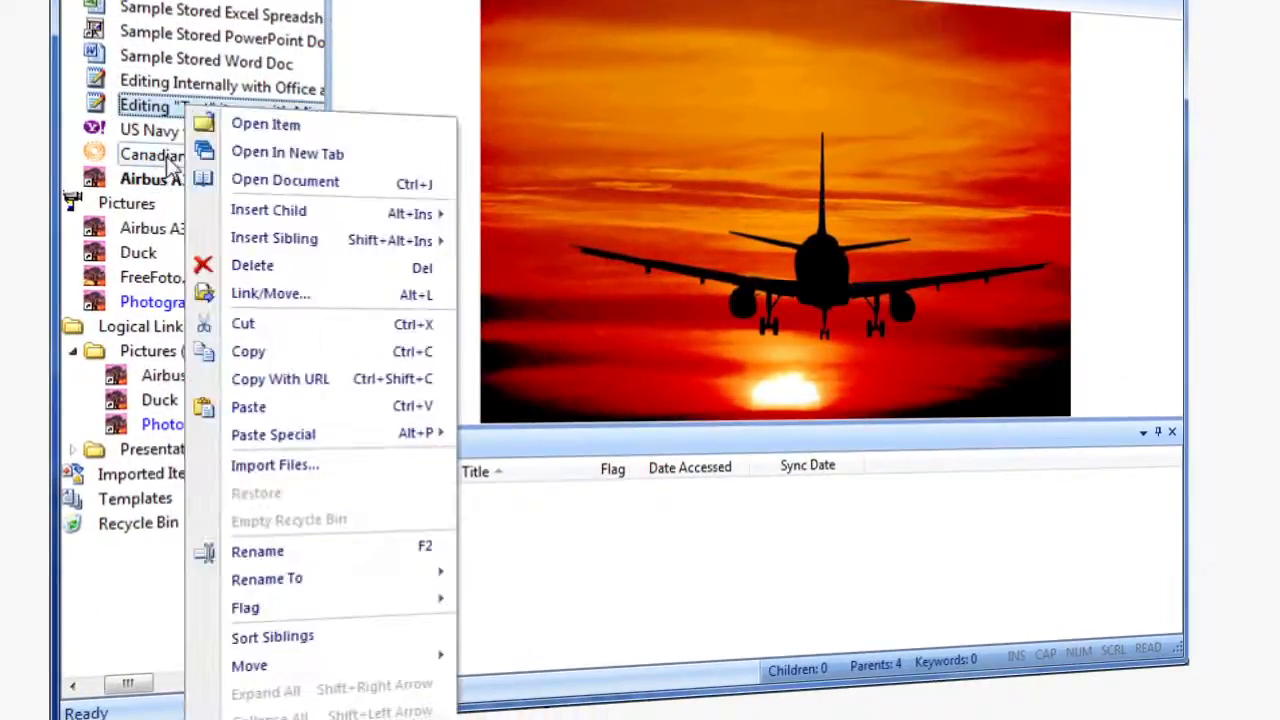
mouse_move(244, 608)
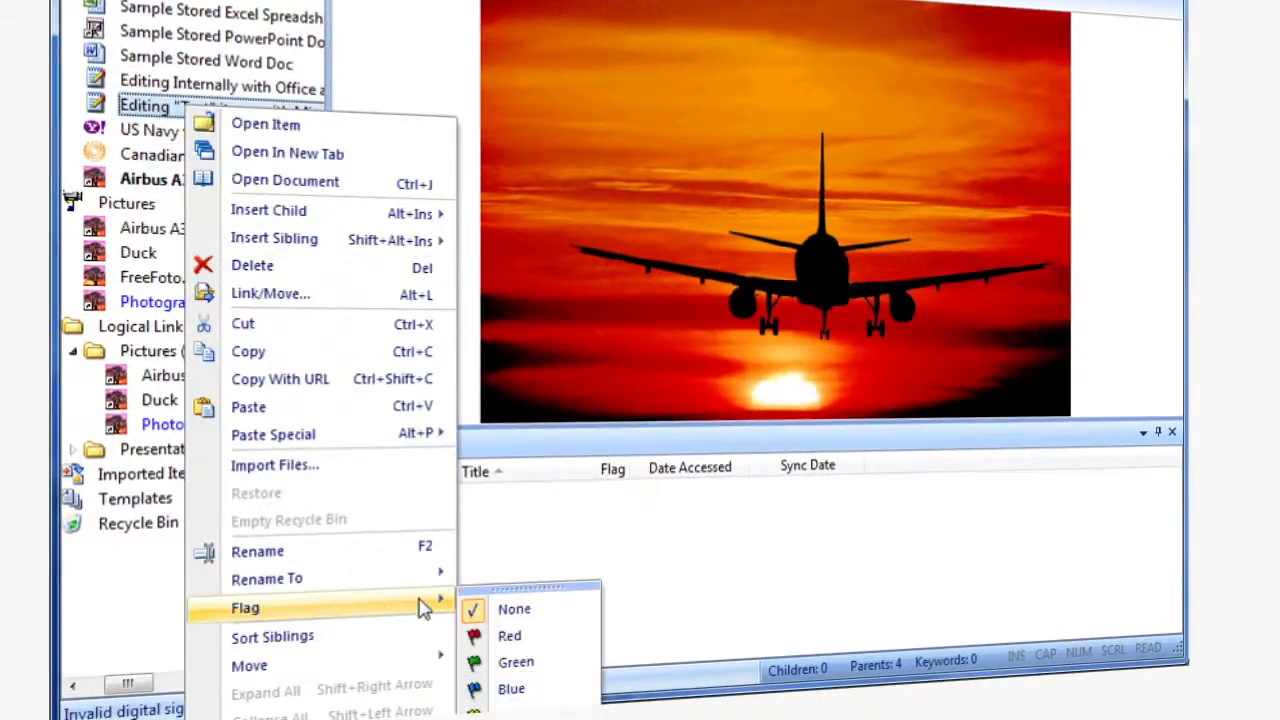
mouse_move(516, 662)
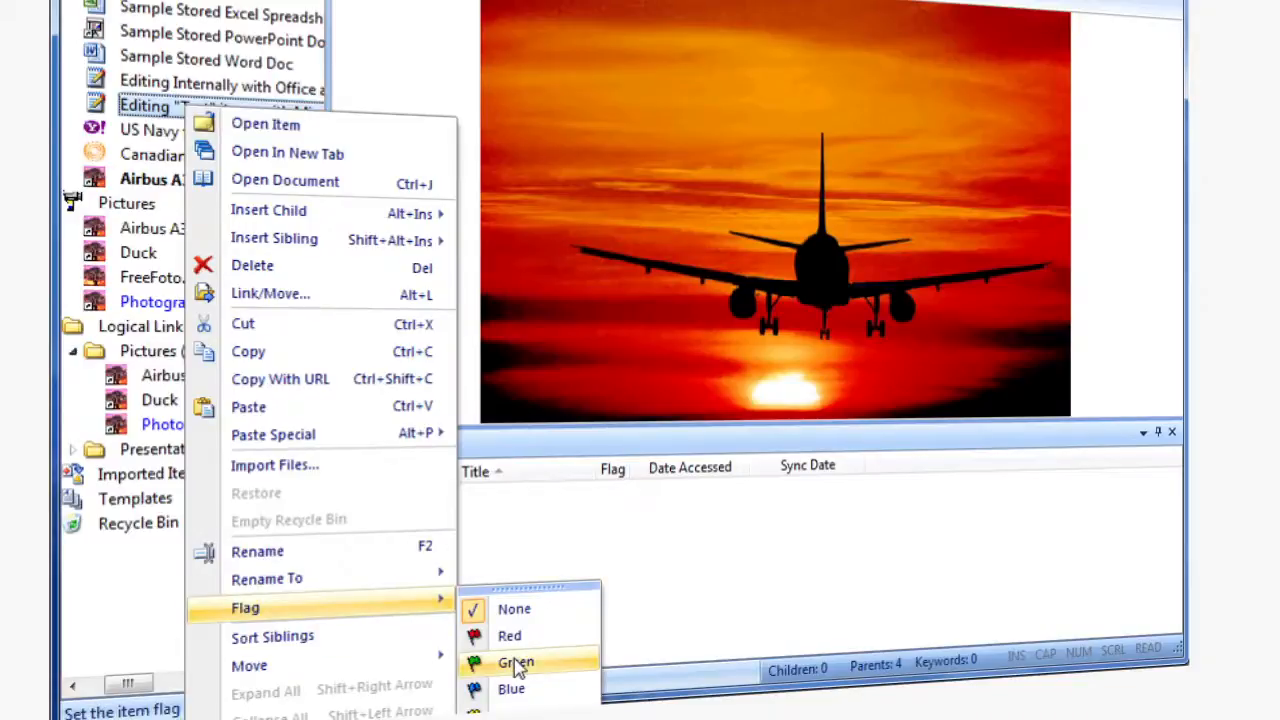
Step: Mark the 'Editing "Text" items with Microsoft Word' item with a green flag
click(512, 660)
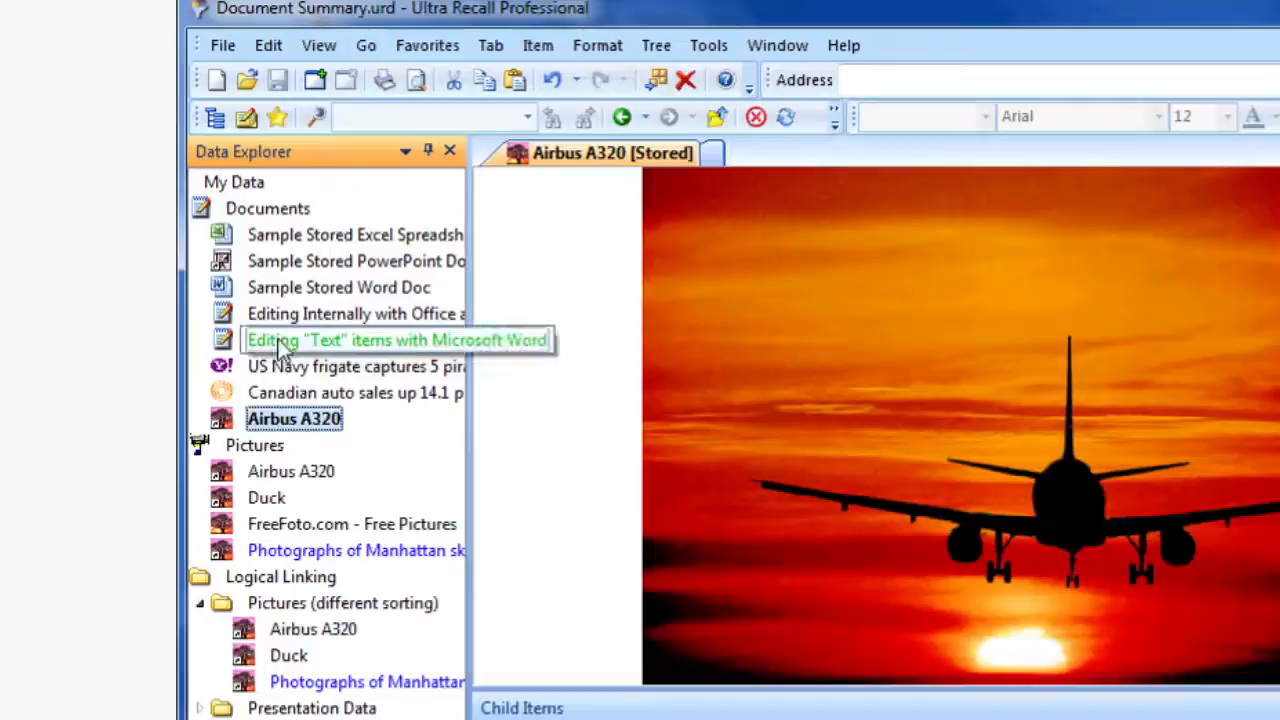
click(388, 340)
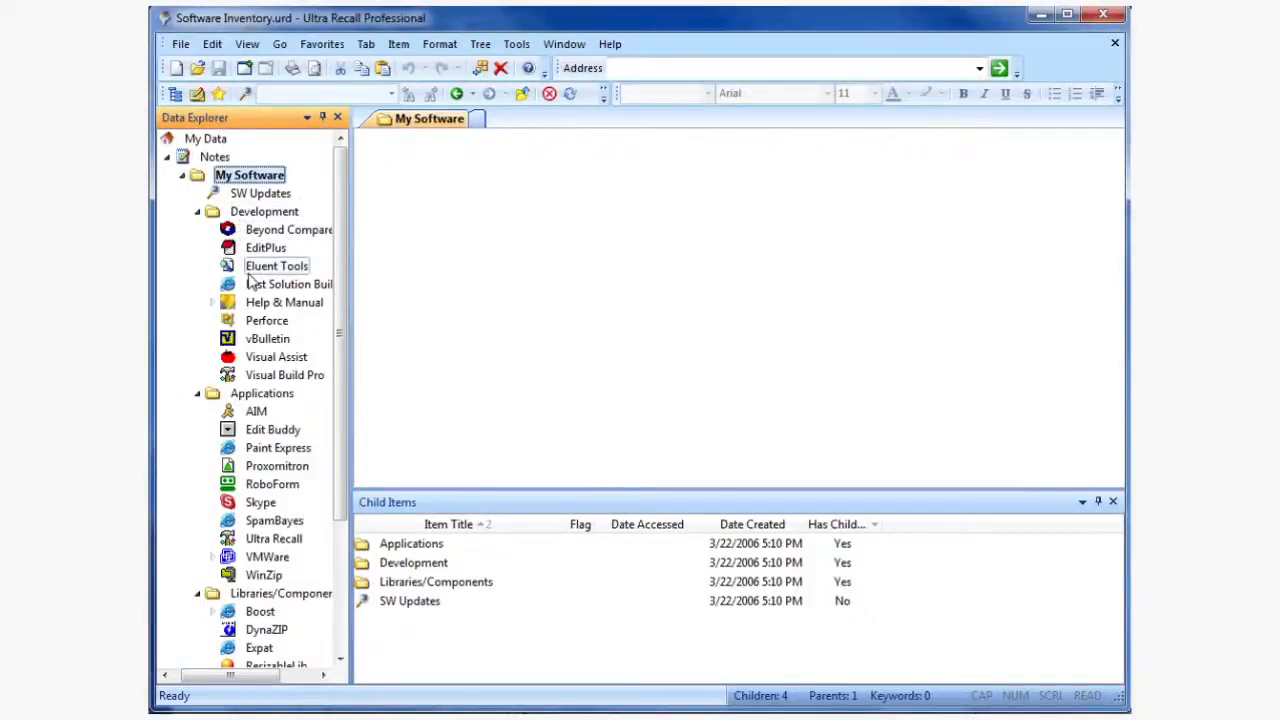
Step: Show the Visual Build Pro record under Development in the Software Inventory database
click(276, 356)
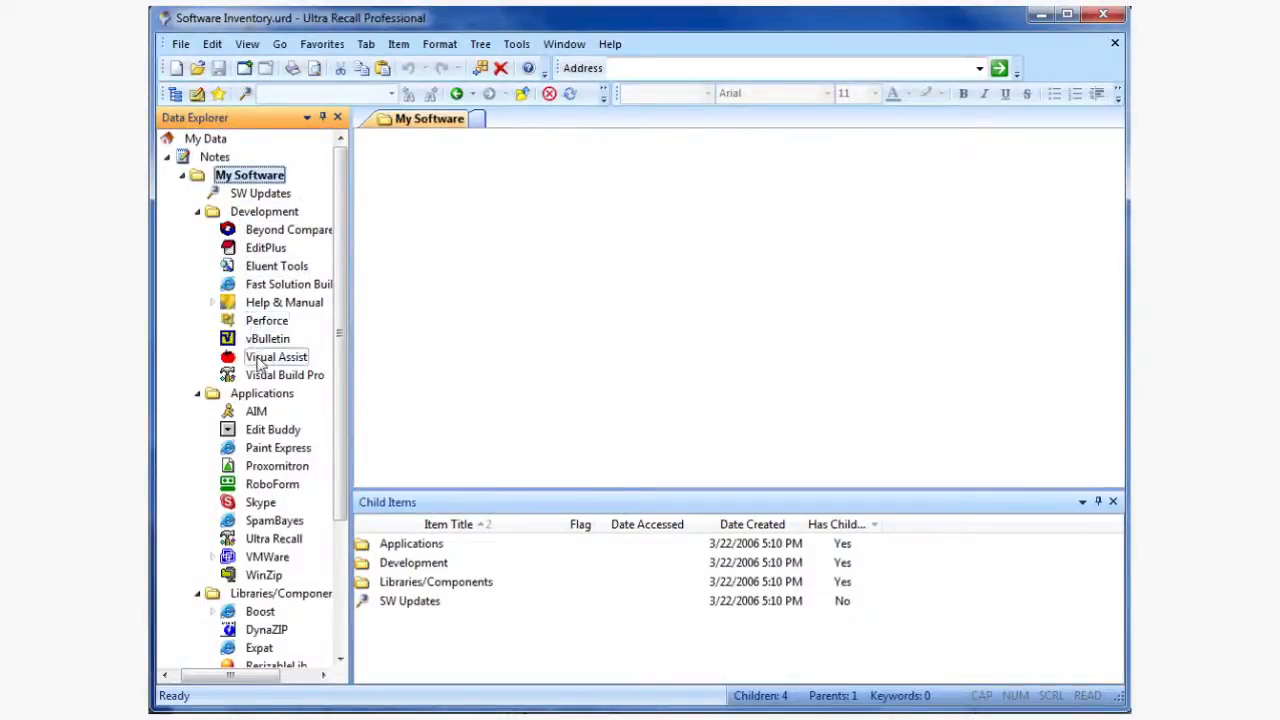
click(284, 376)
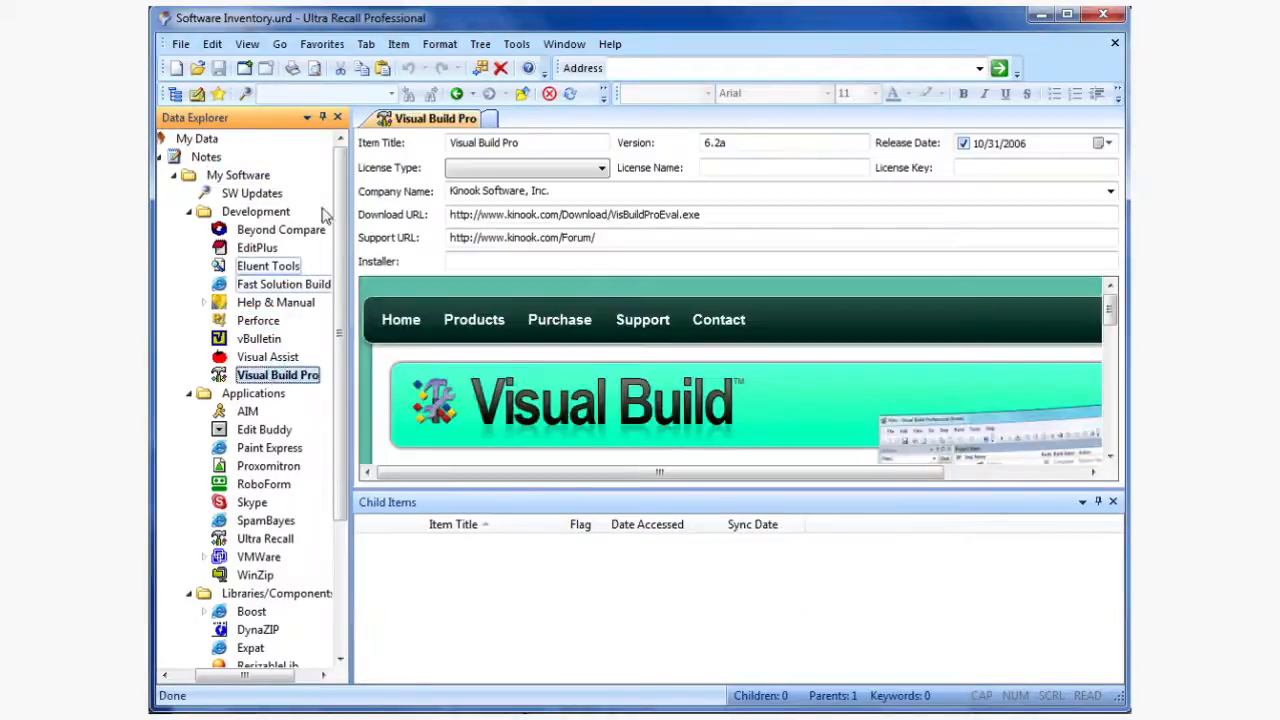
click(400, 44)
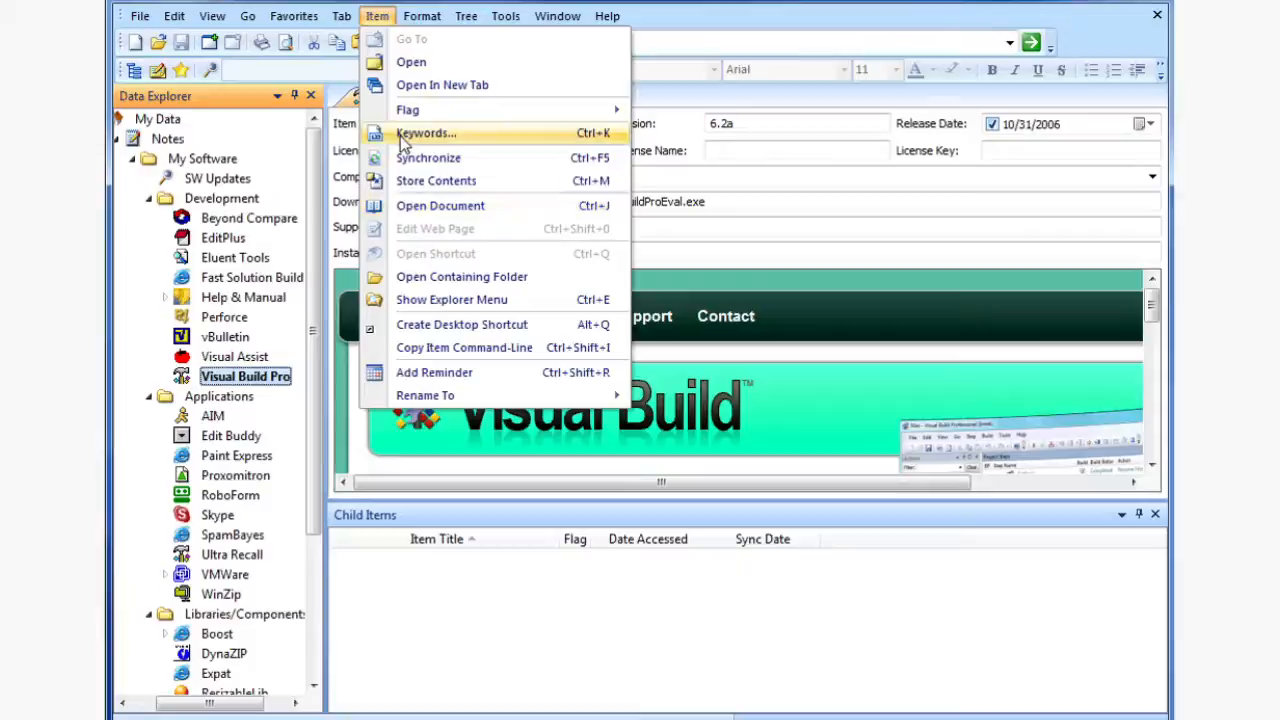
Step: Tag Visual Build Pro with the user-defined Development keyword
click(428, 132)
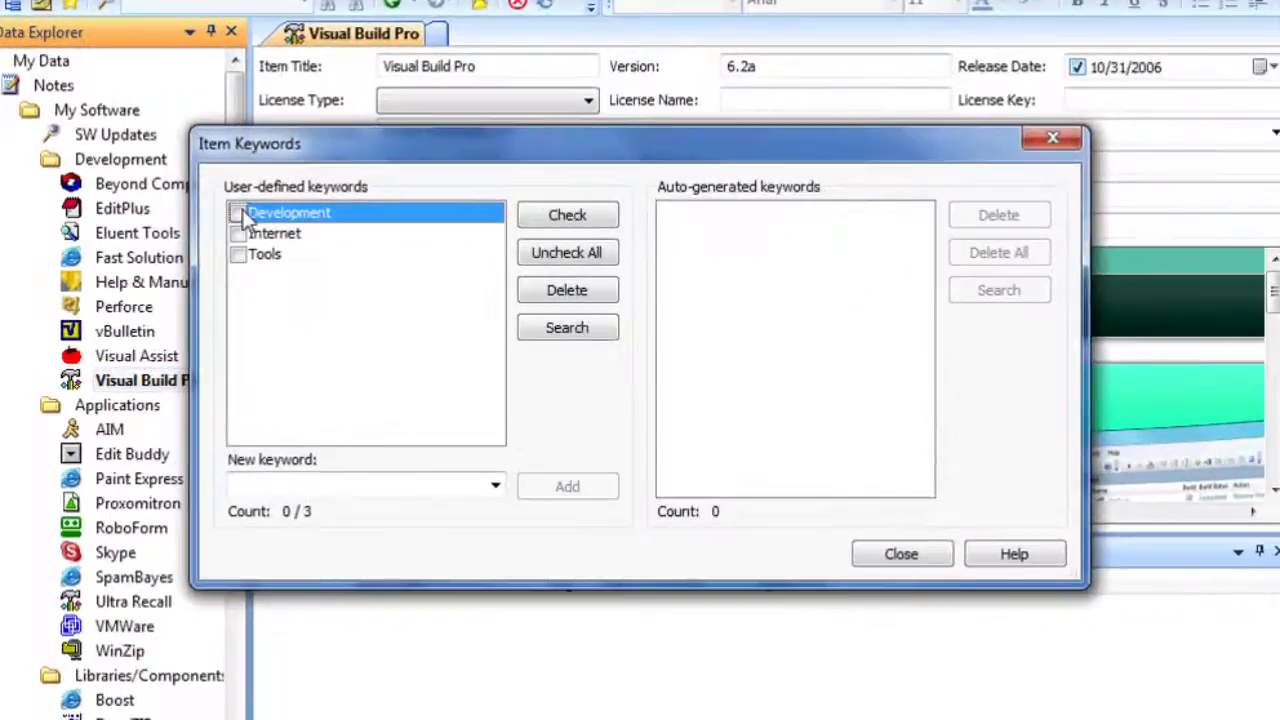
click(240, 212)
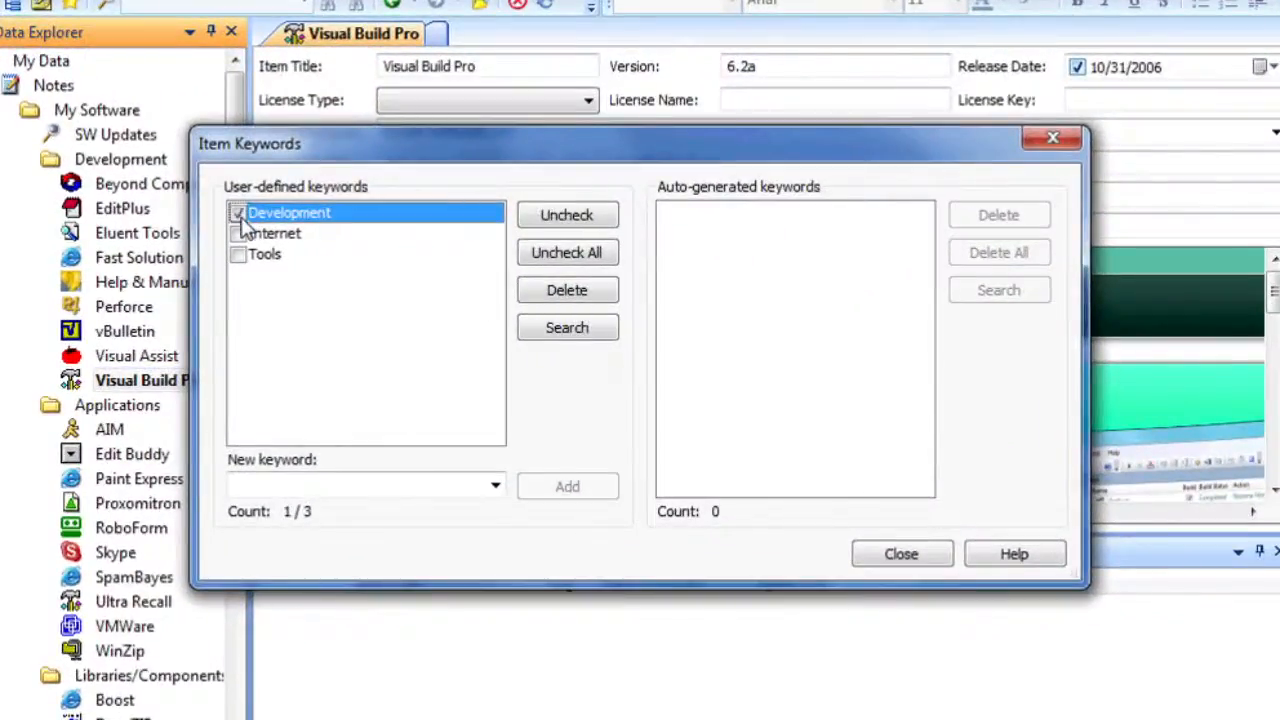
mouse_move(812, 476)
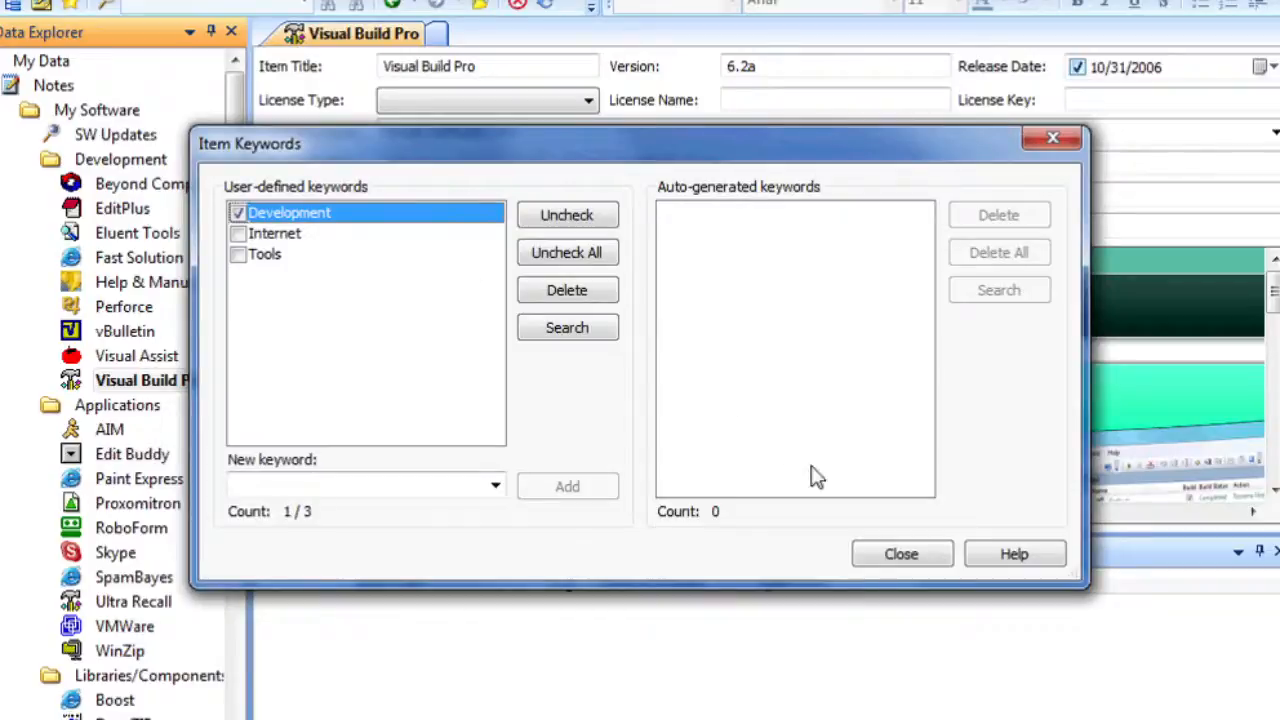
mouse_move(612, 364)
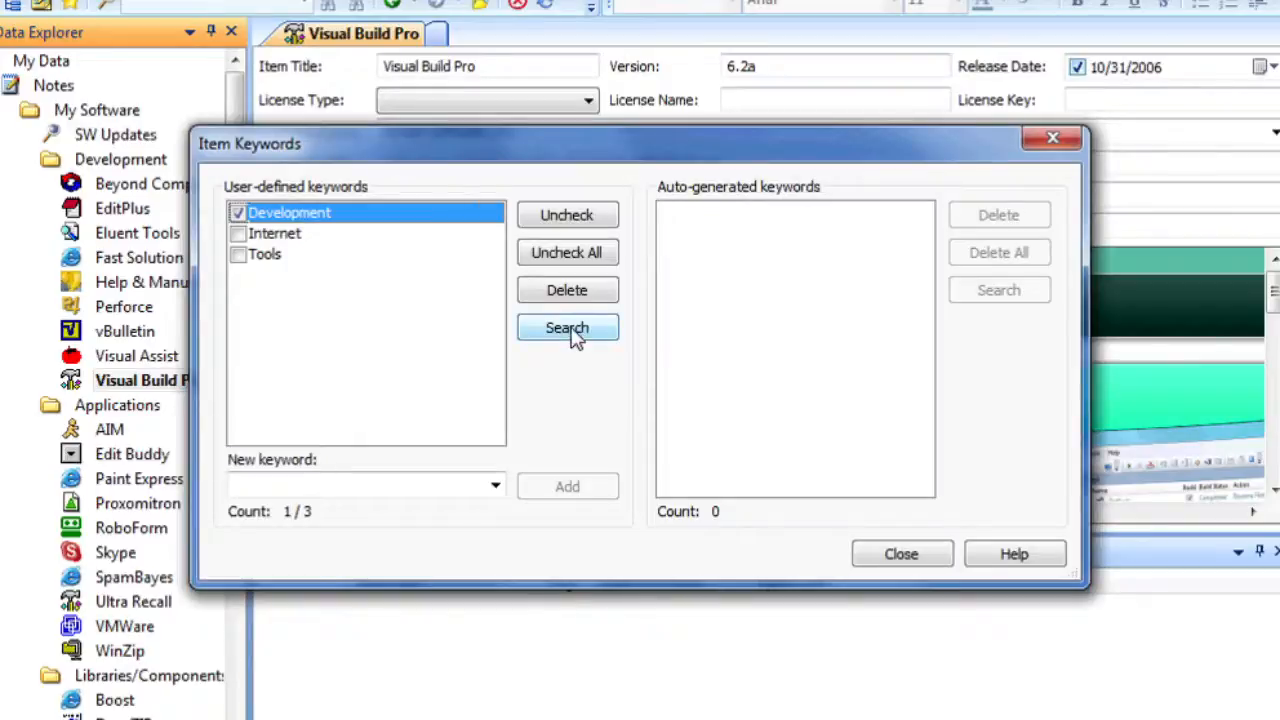
Step: Run a quick search for the Development keyword, finding Beyond Compare and Visual Build Pro
click(568, 328)
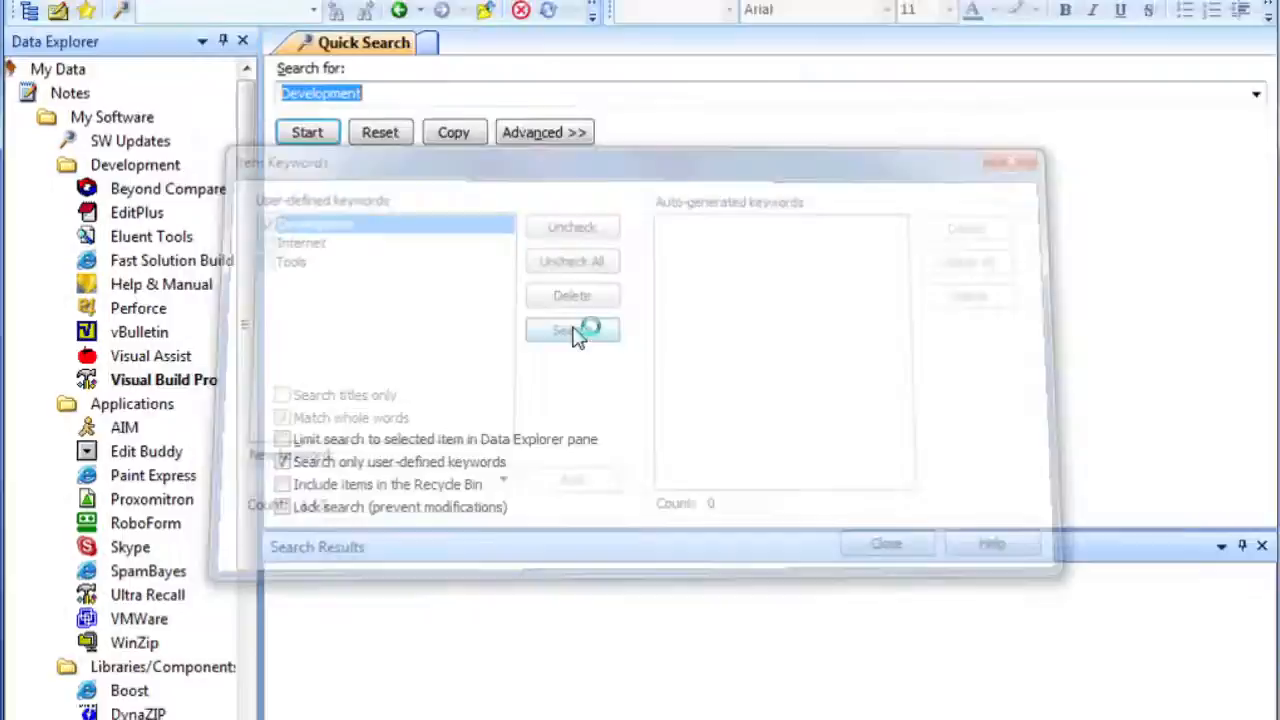
click(572, 330)
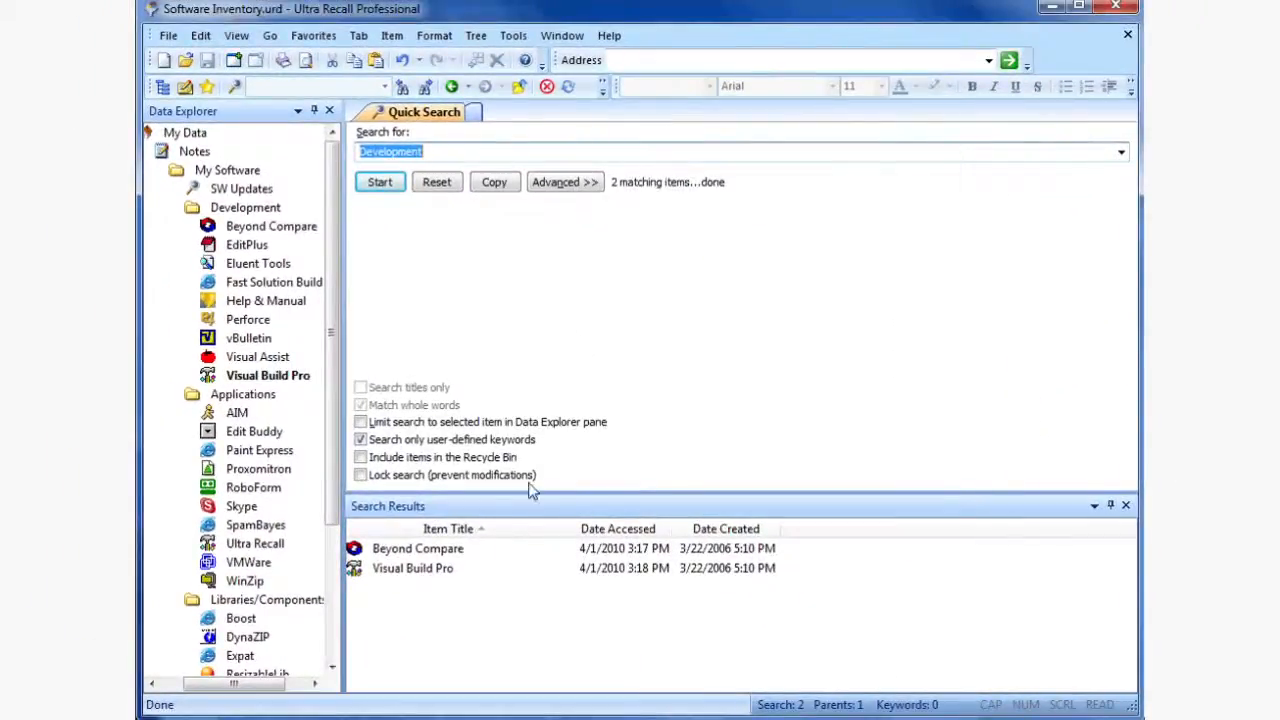
click(416, 548)
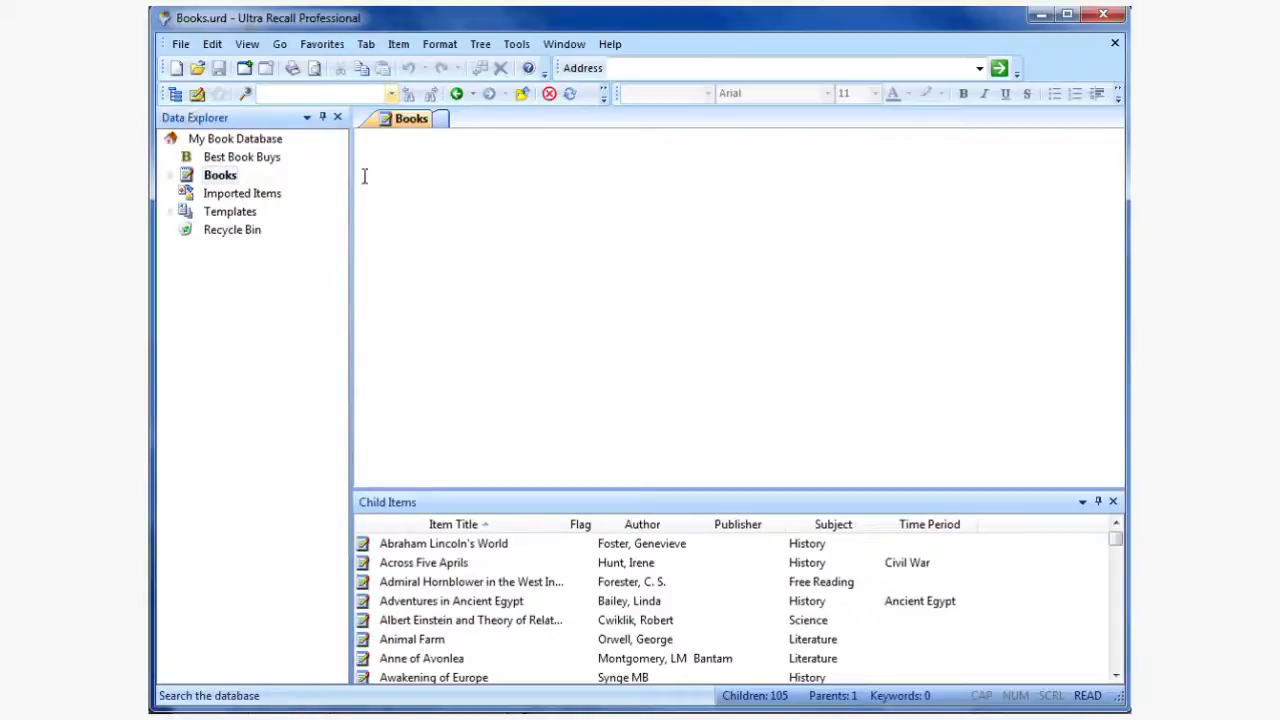
Step: Search the Books database for 'geor' from the toolbar search box
text(geor)
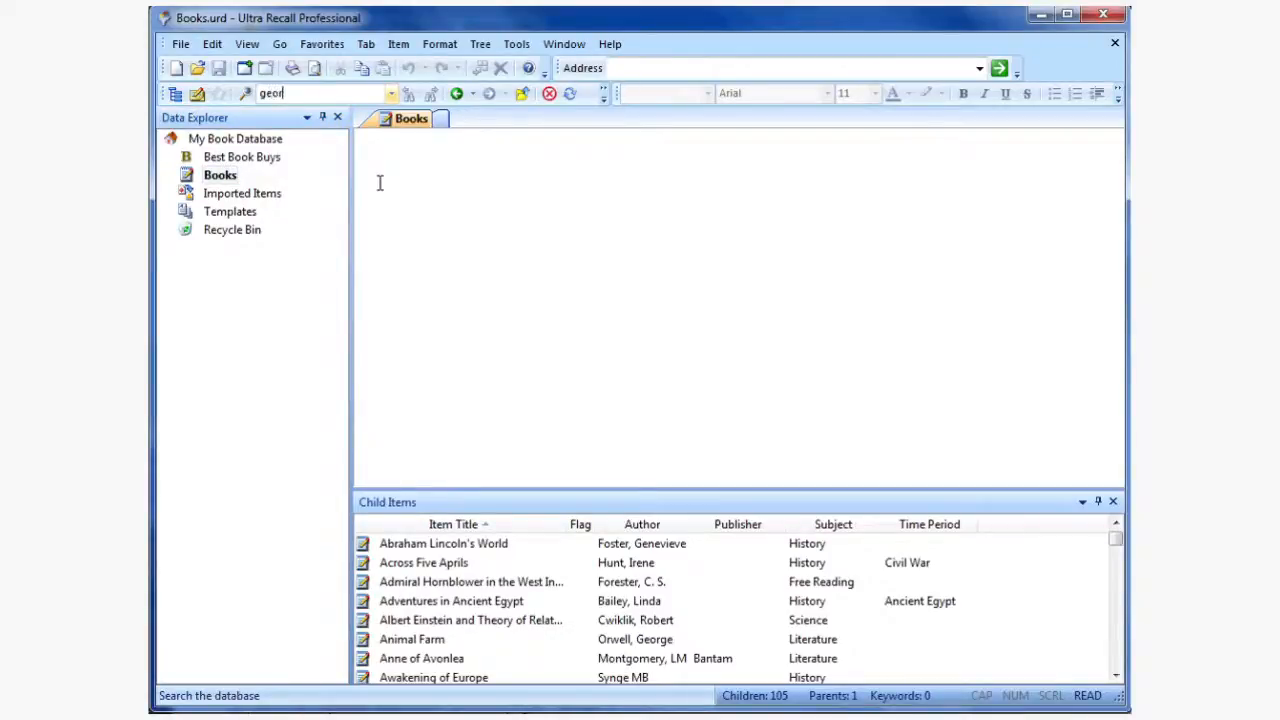
click(386, 188)
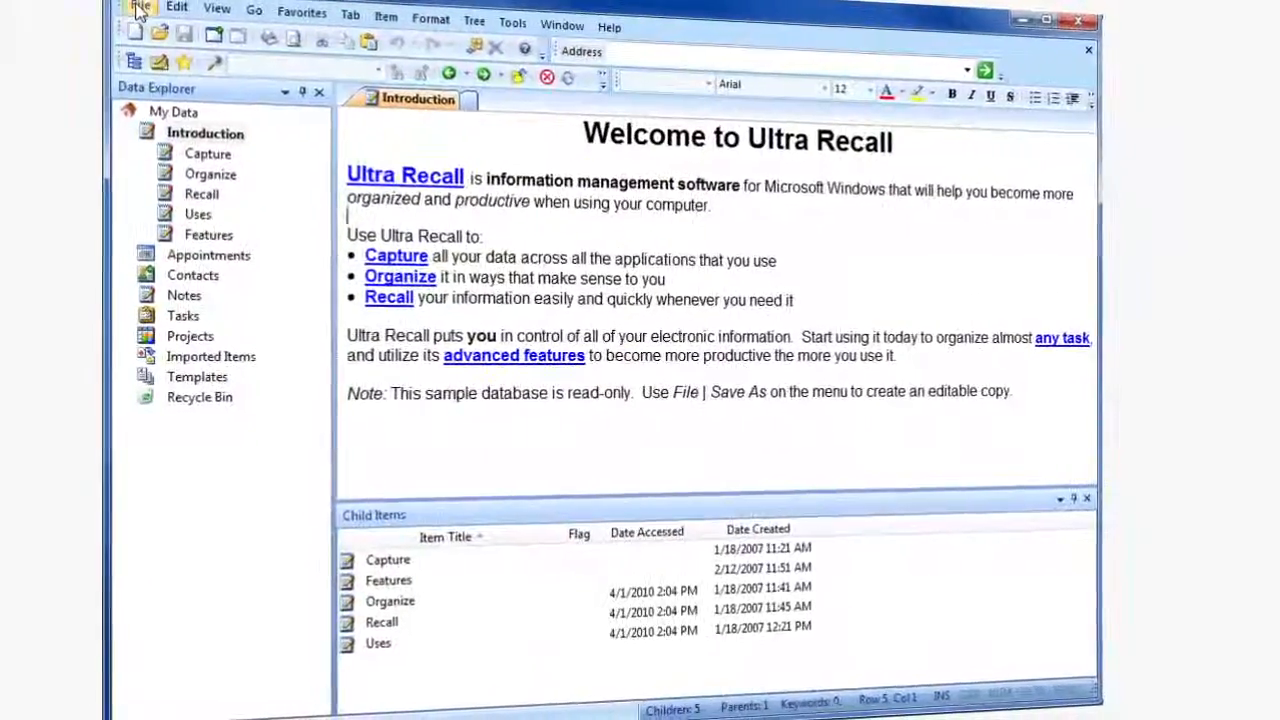
click(178, 18)
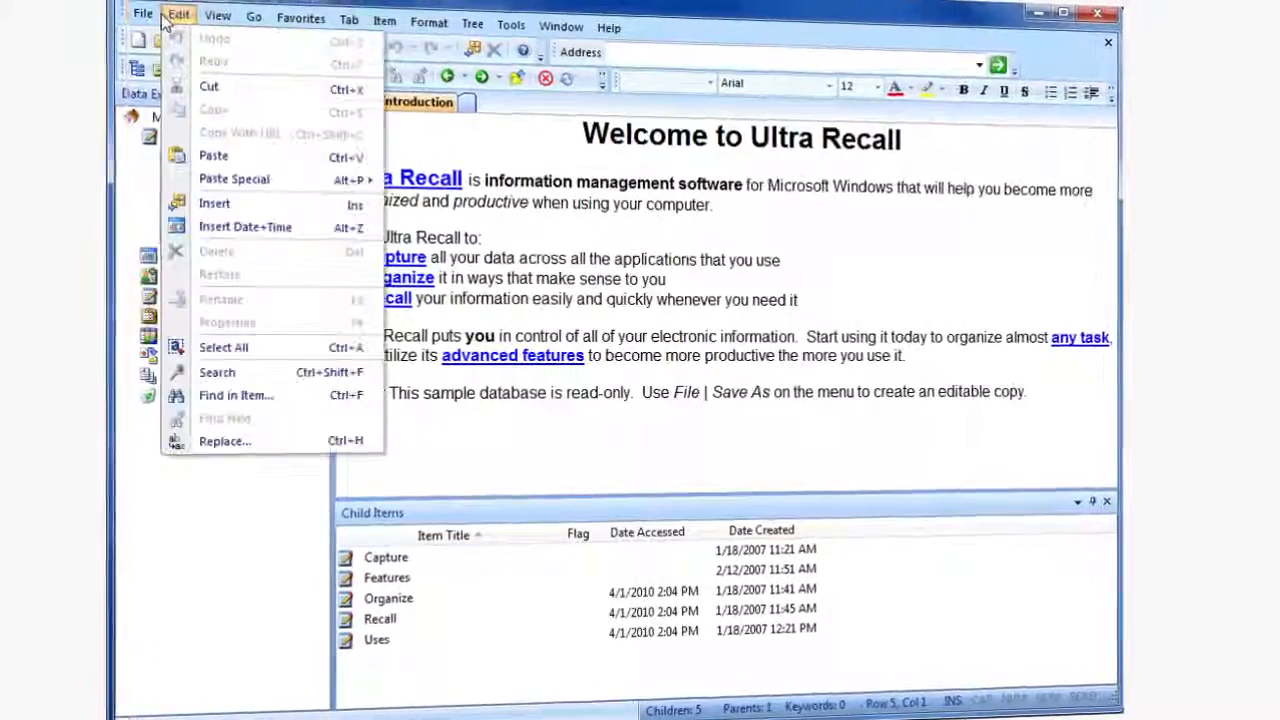
click(220, 24)
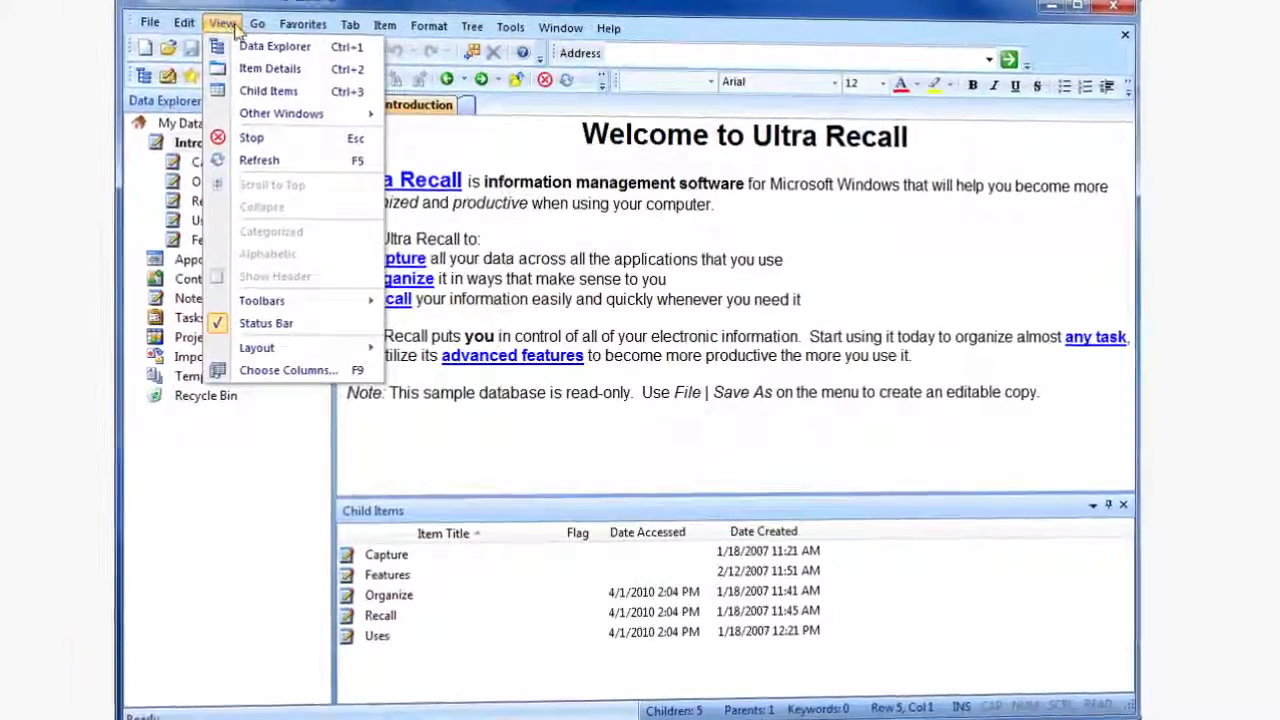
click(308, 30)
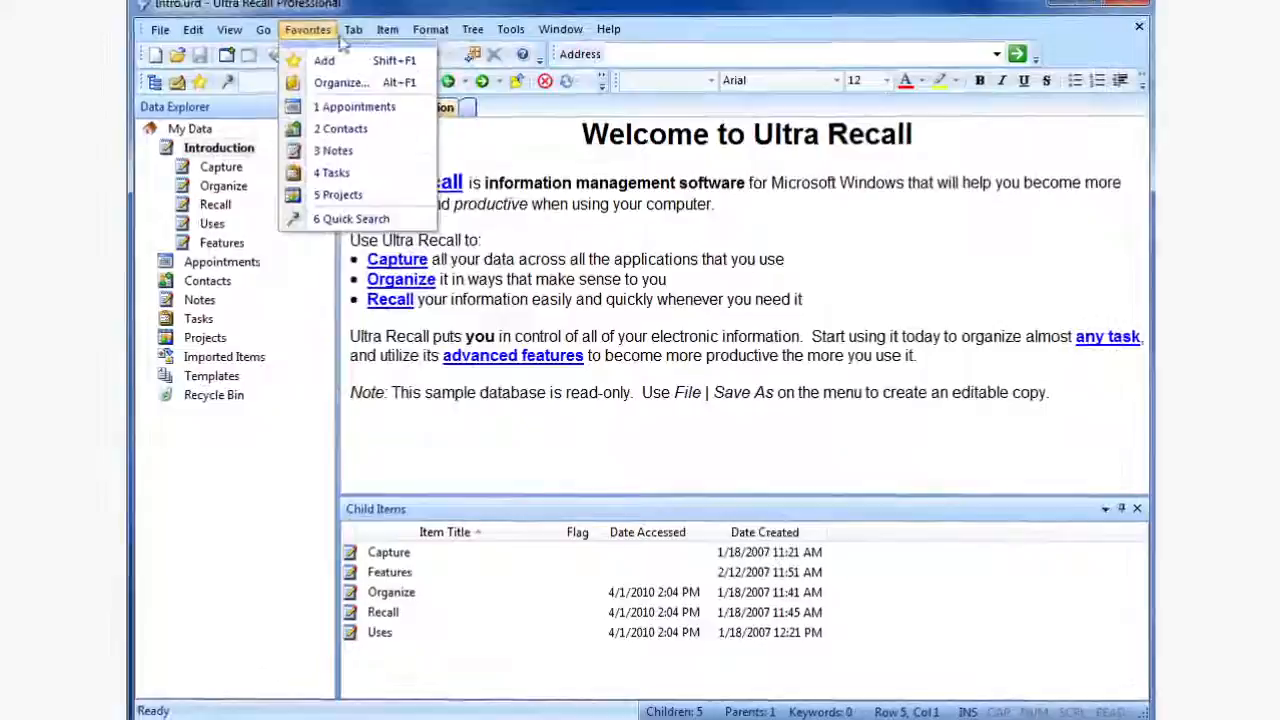
click(390, 32)
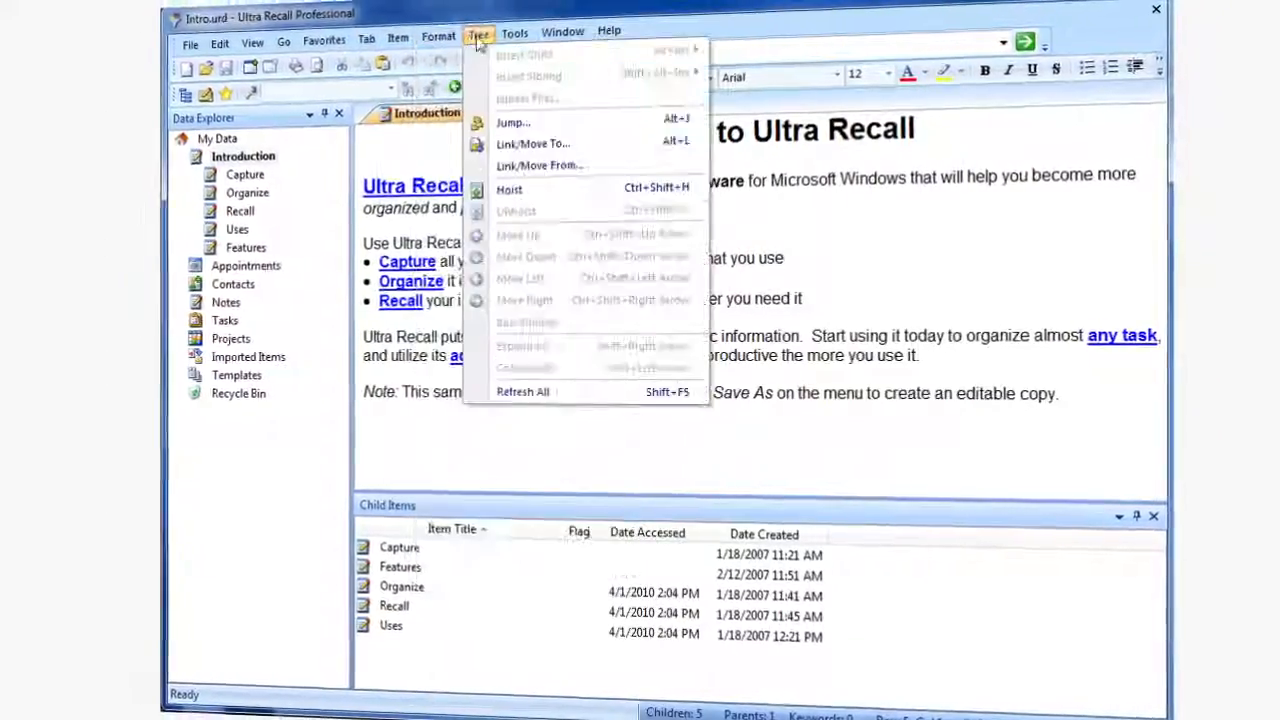
click(576, 36)
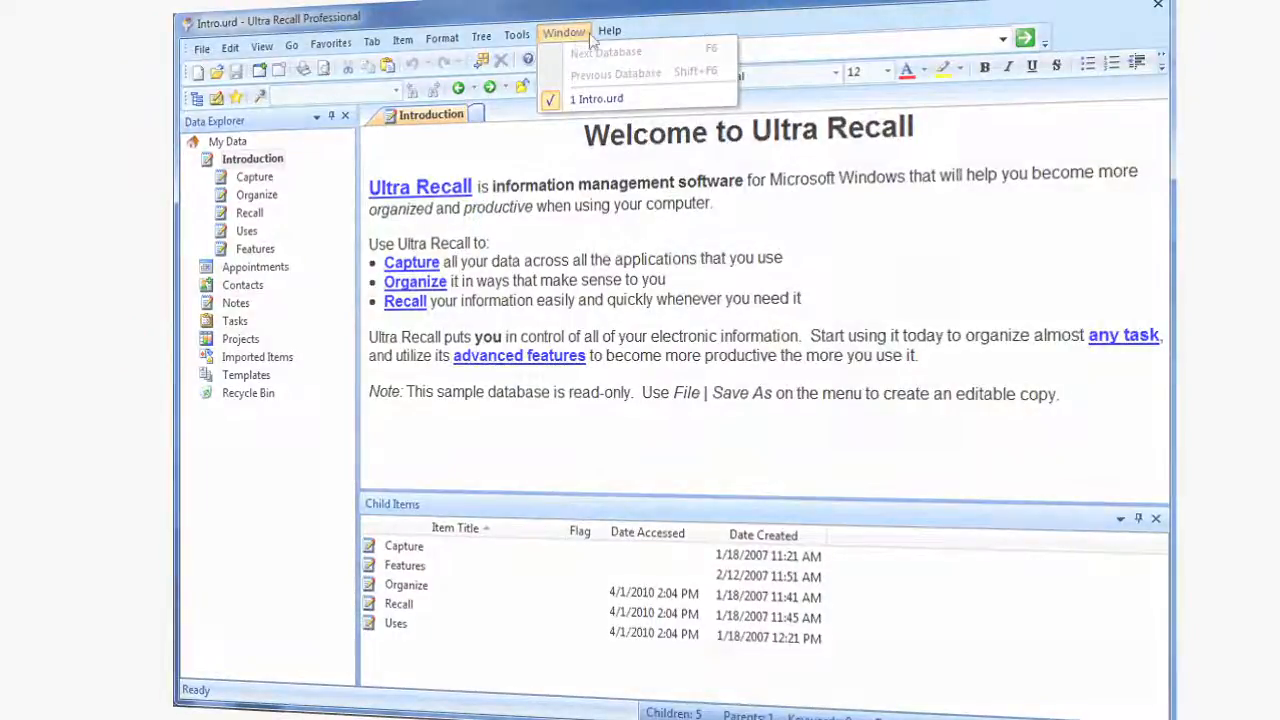